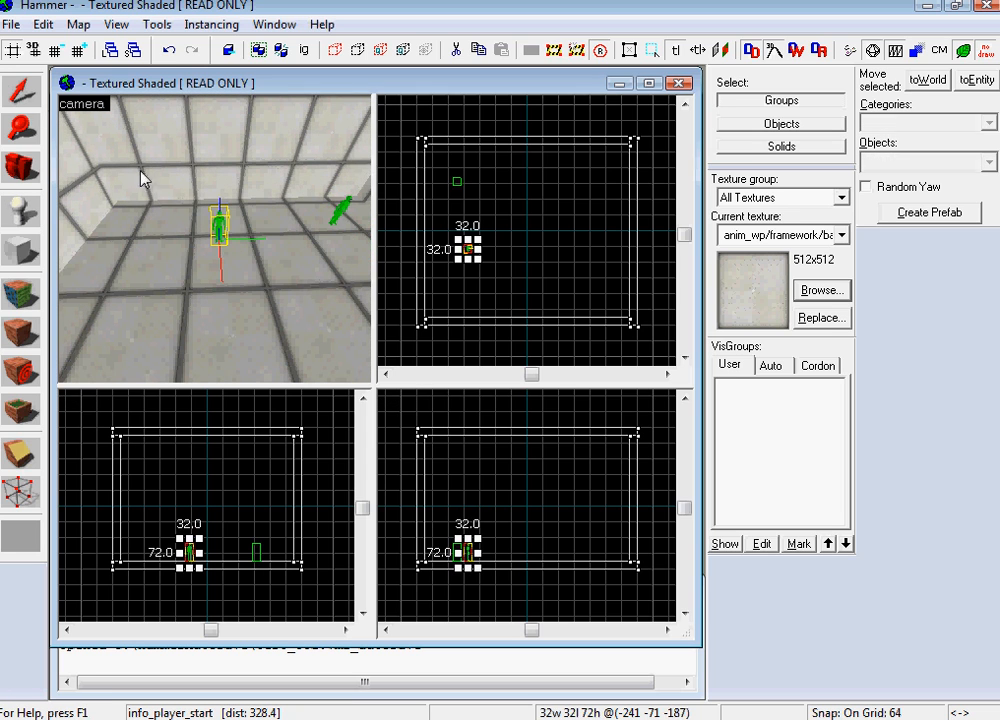
- Change the placed entity's class to prop_floor_button and apply it
double_click(218, 230)
text(button)
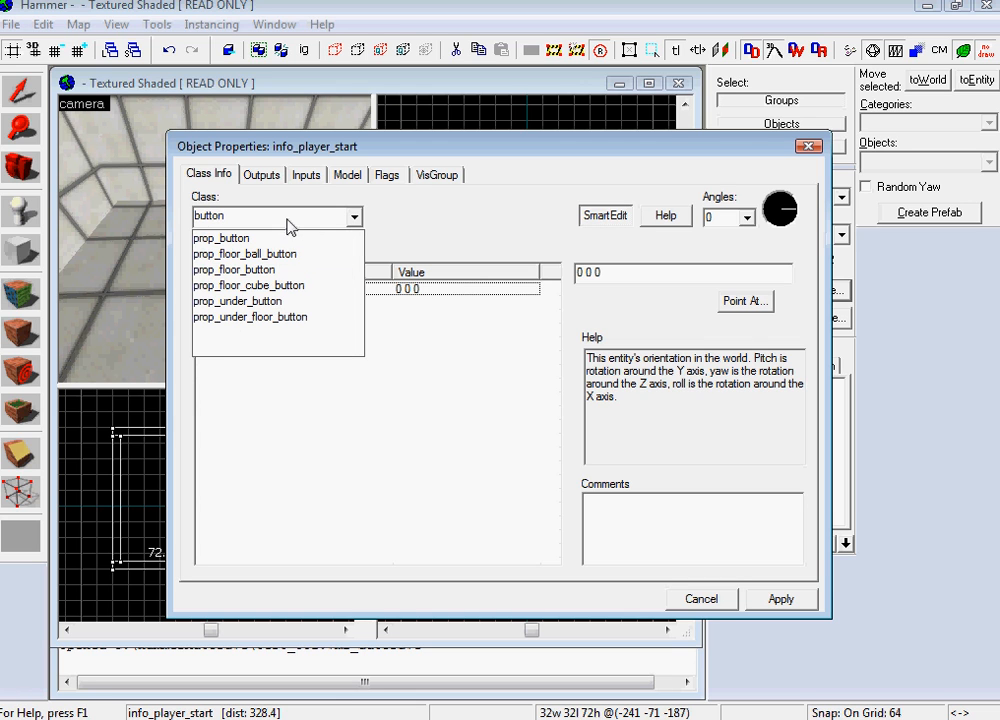
click(234, 269)
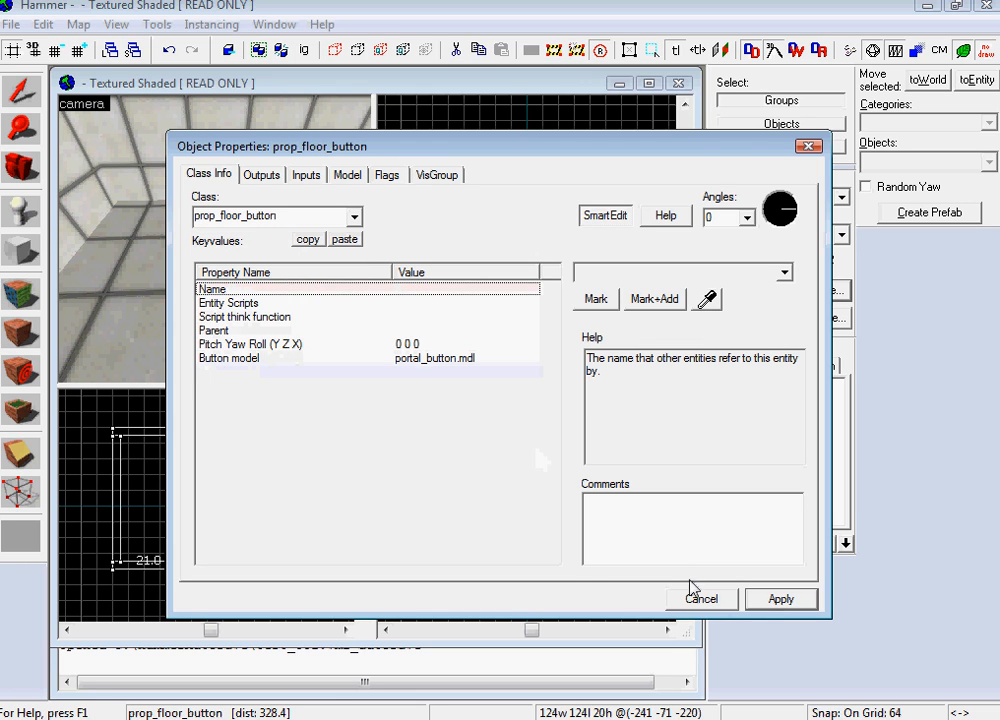
click(701, 598)
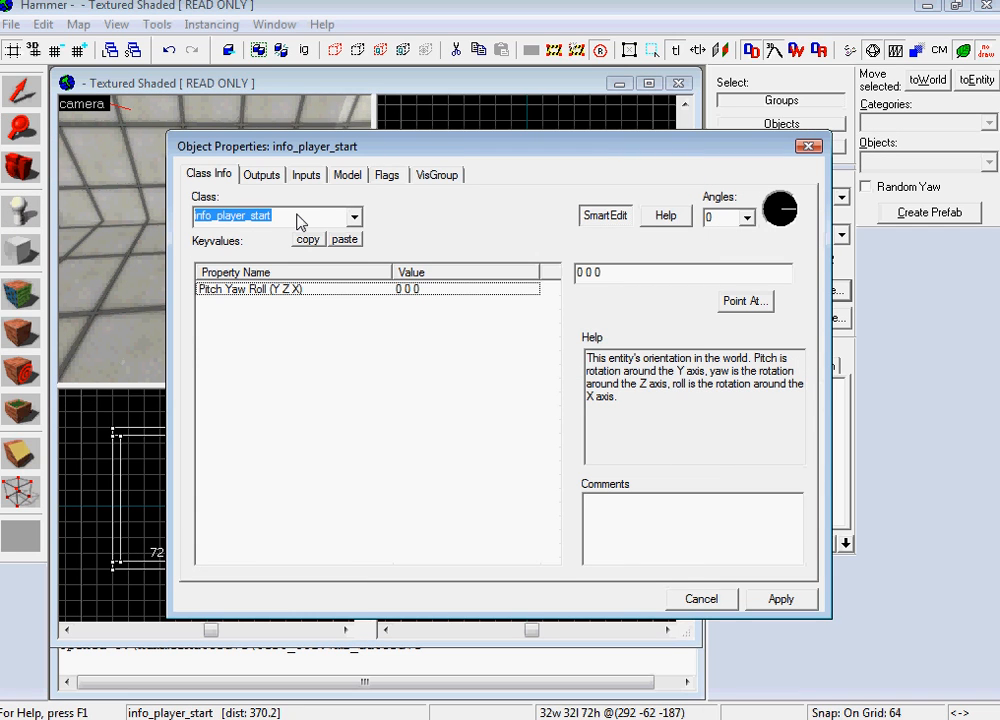
- Make the second entity a prop_testchamber_door named door and apply
click(353, 216)
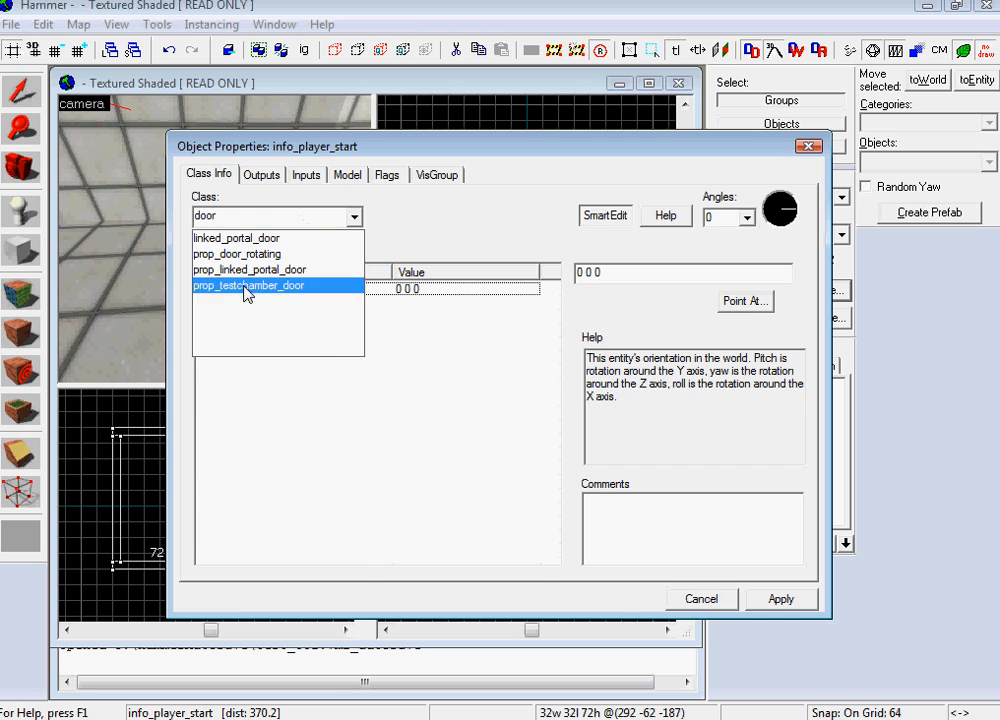
click(248, 285)
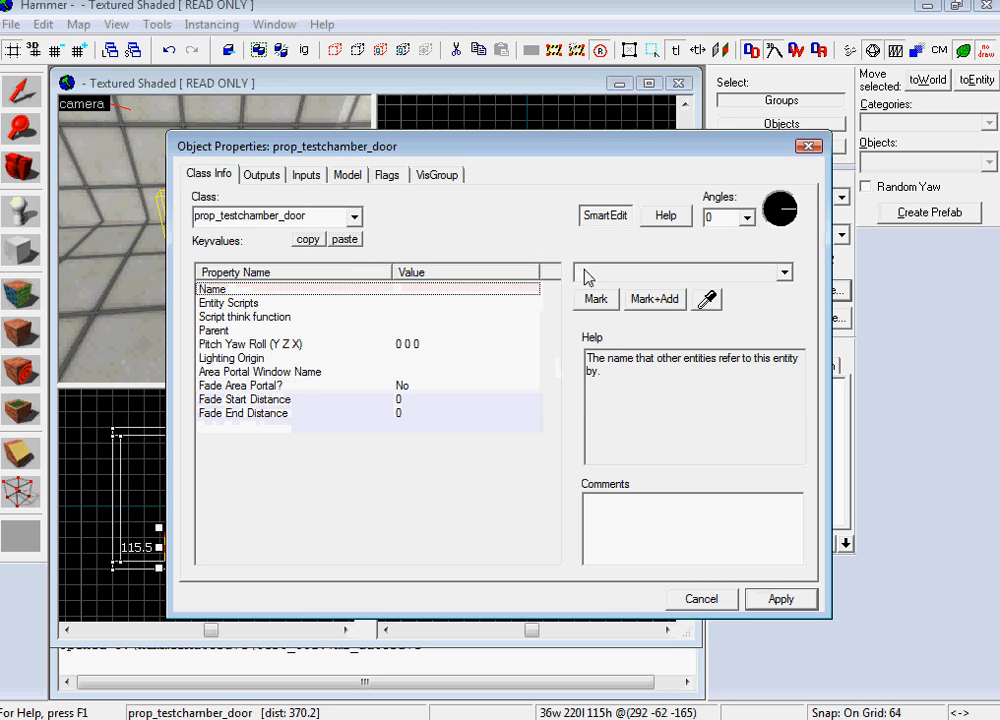
text(door)
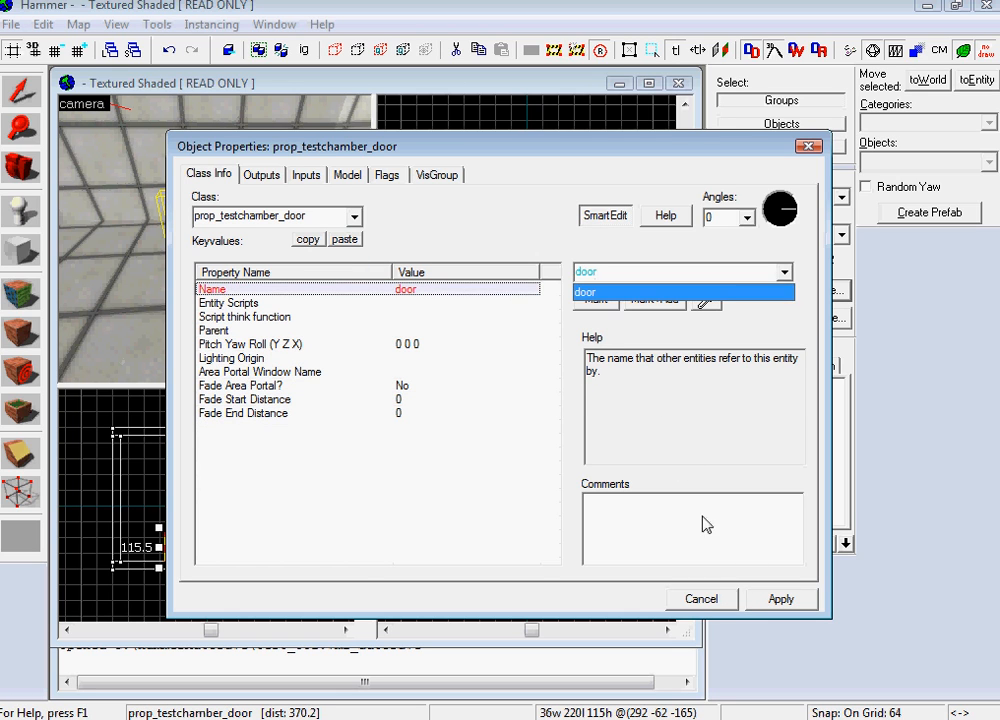
click(347, 174)
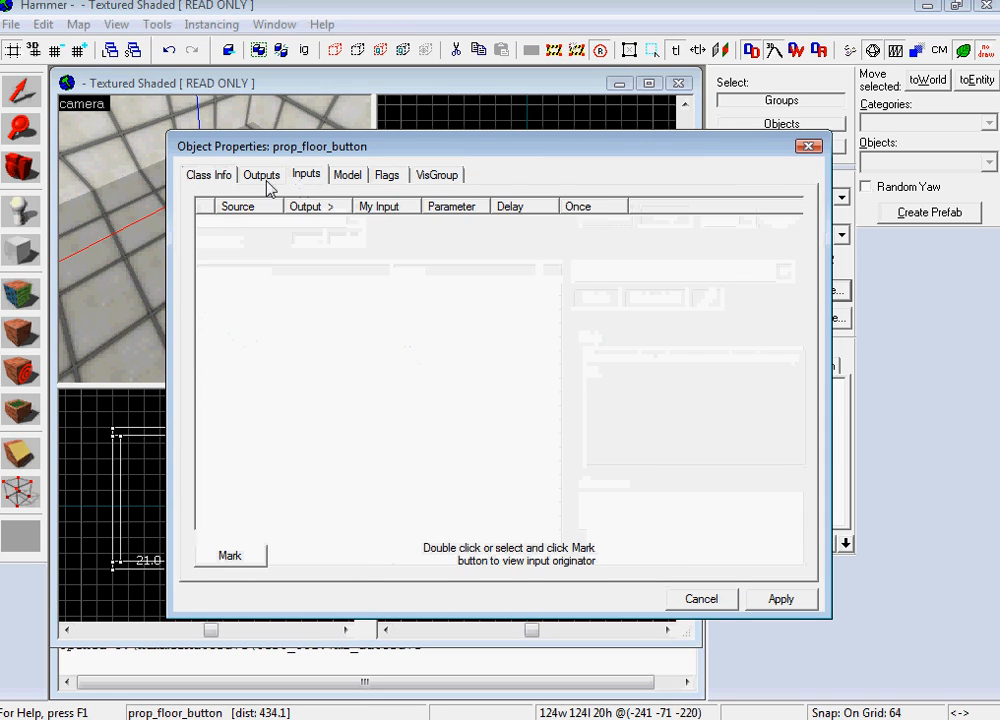
- Add button outputs OnPressed → door → Open and OnUnPressed → door → Close, then apply
click(261, 174)
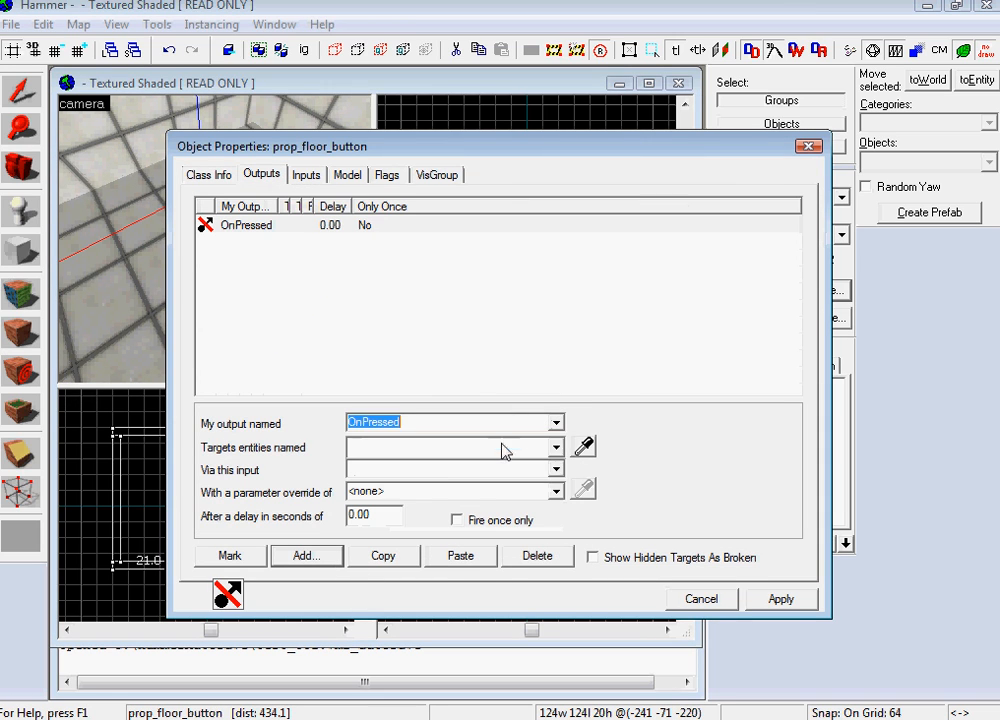
text(door)
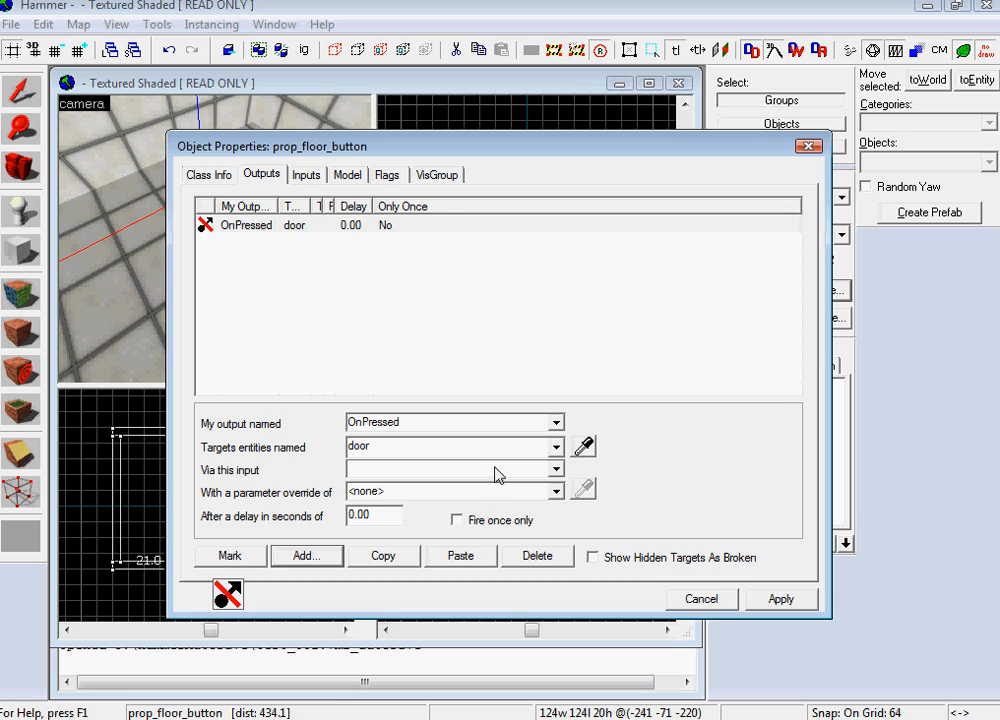
click(450, 468)
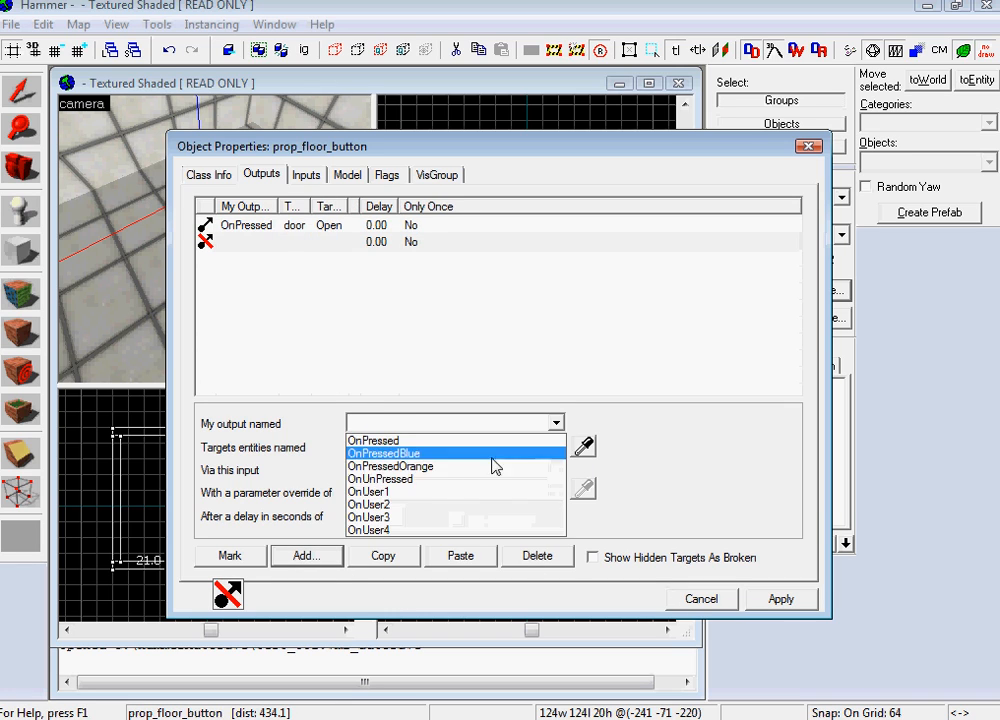
click(380, 478)
text(Clop)
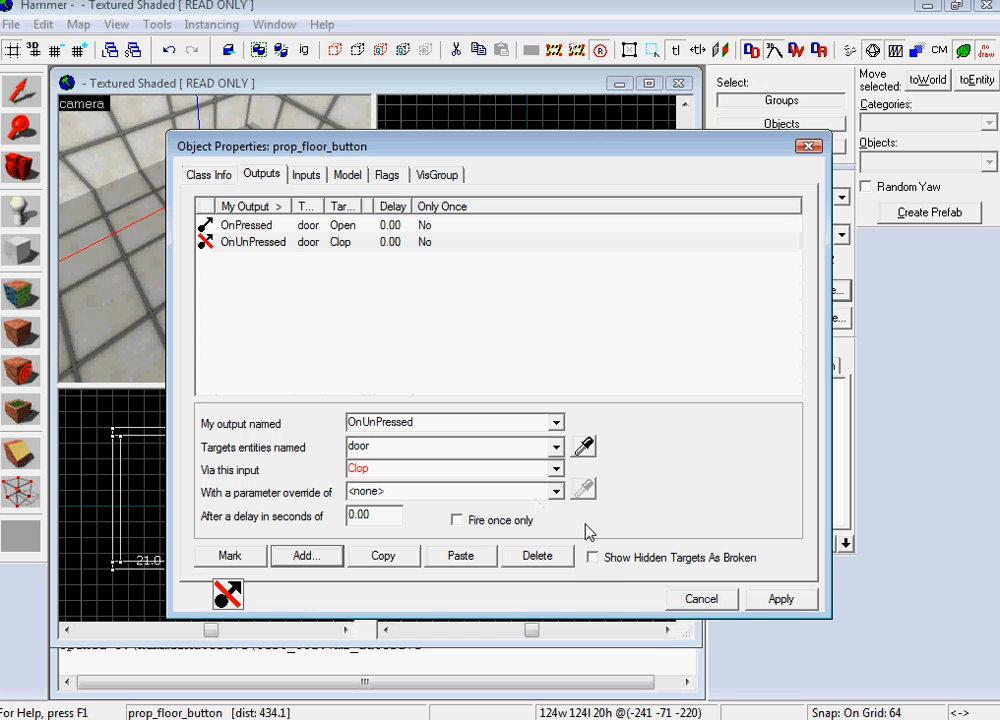
click(701, 598)
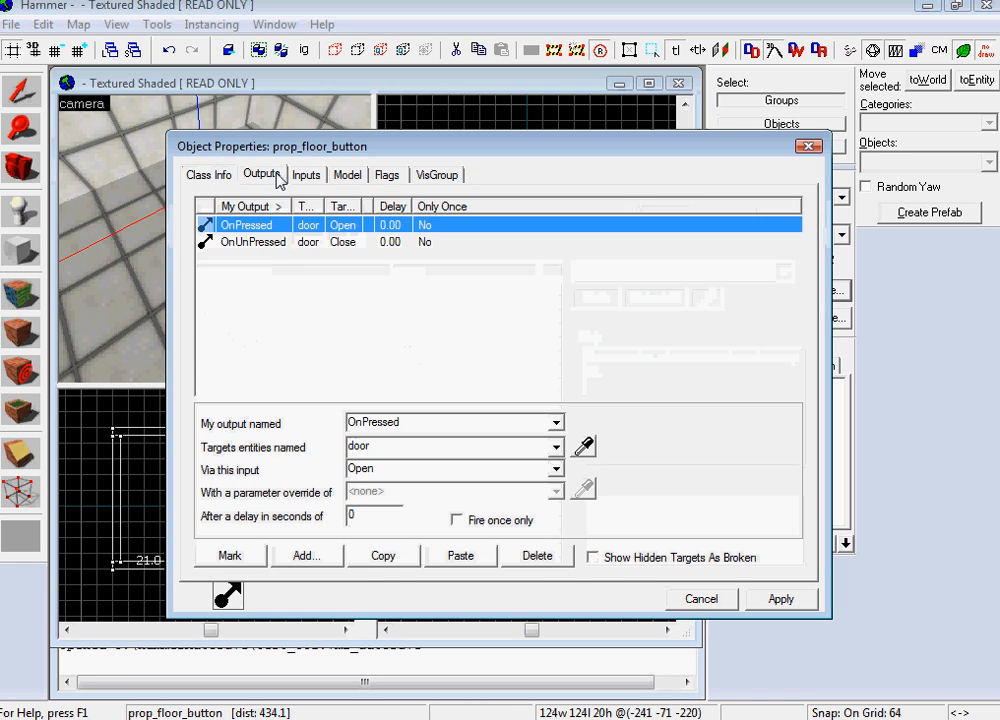
click(253, 241)
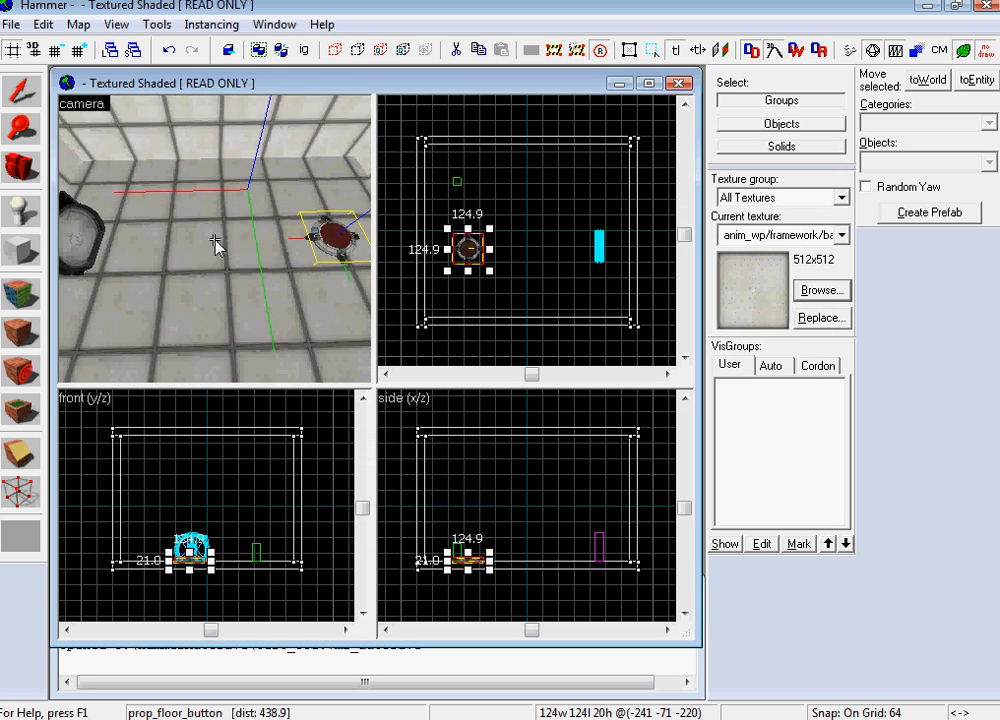
- Browse textures filtered by 'indica' and make indicator_lights_floor the current material
click(820, 290)
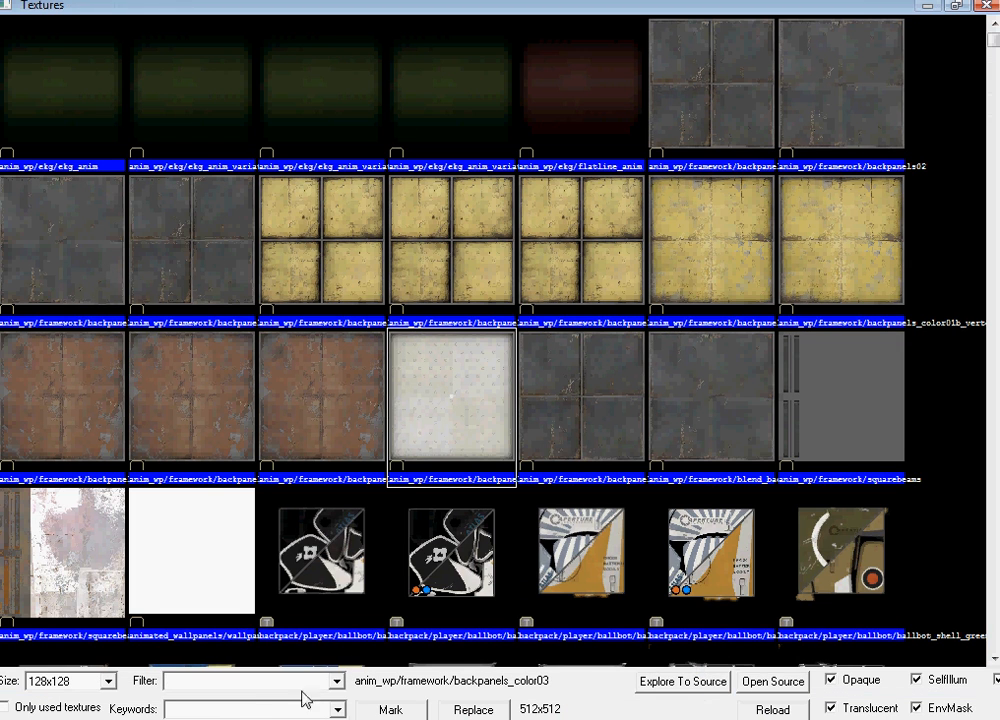
mouse_move(265, 695)
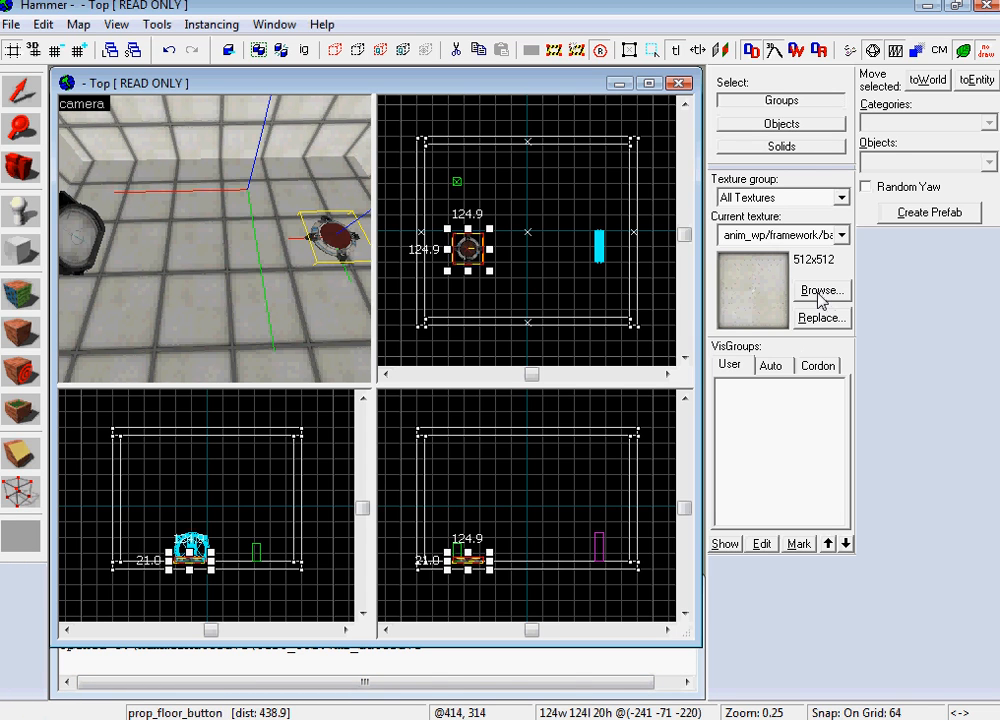
click(821, 291)
text(indica)
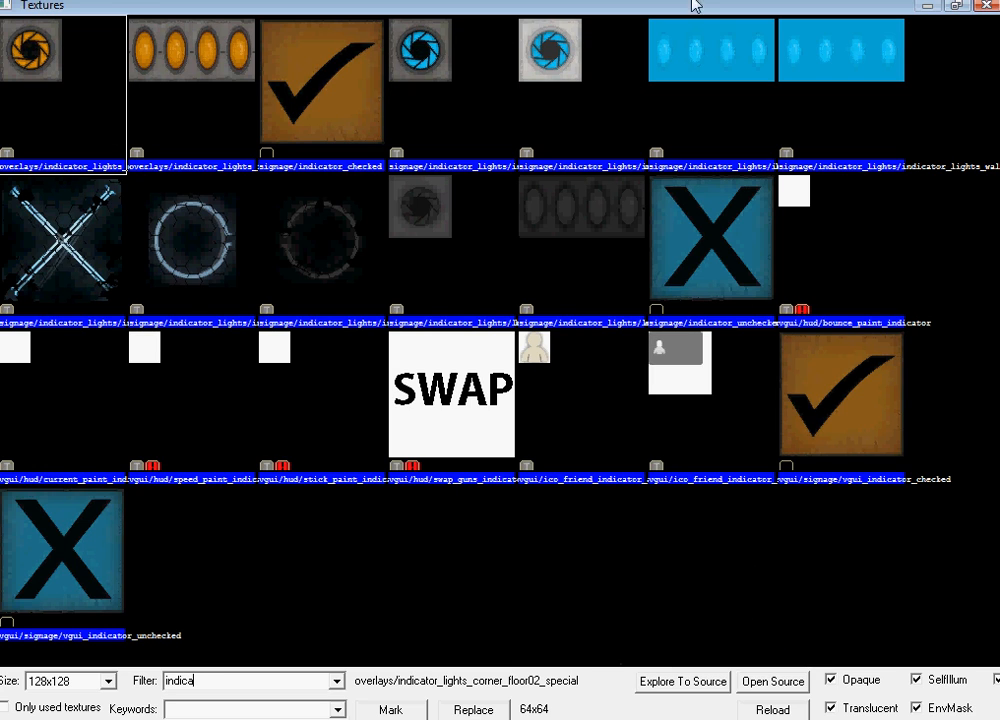
mouse_move(540, 217)
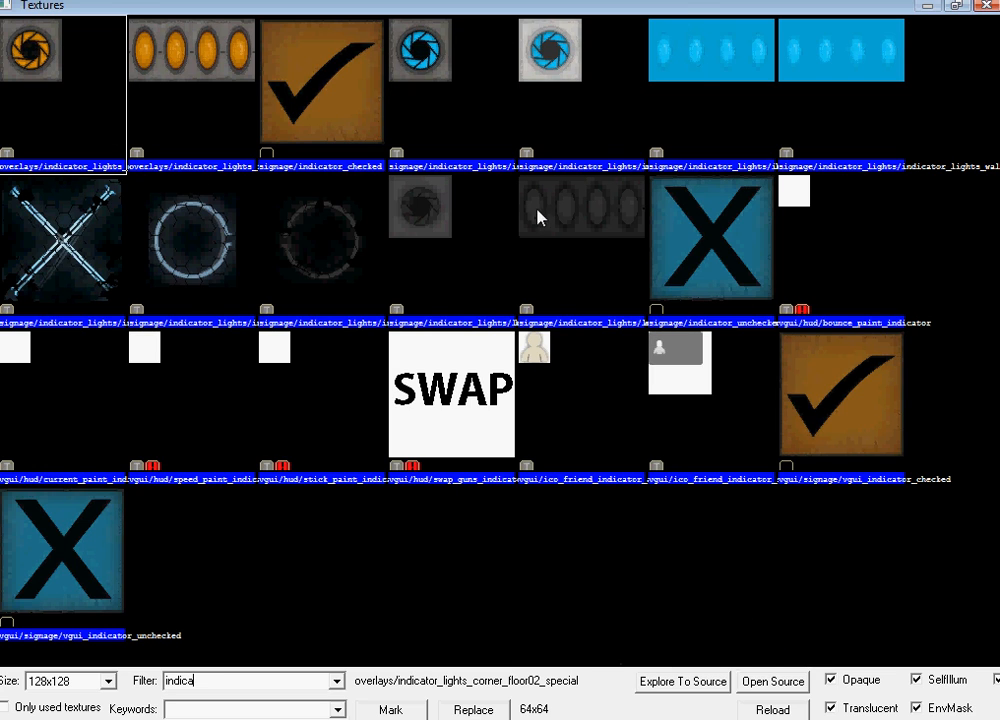
click(711, 49)
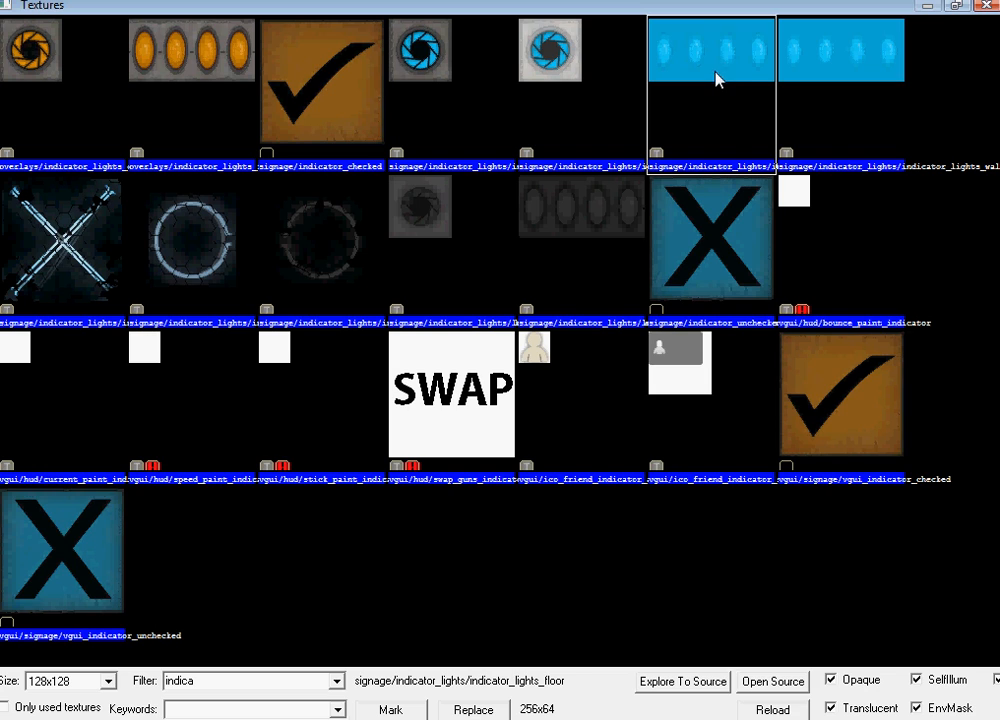
mouse_move(575, 543)
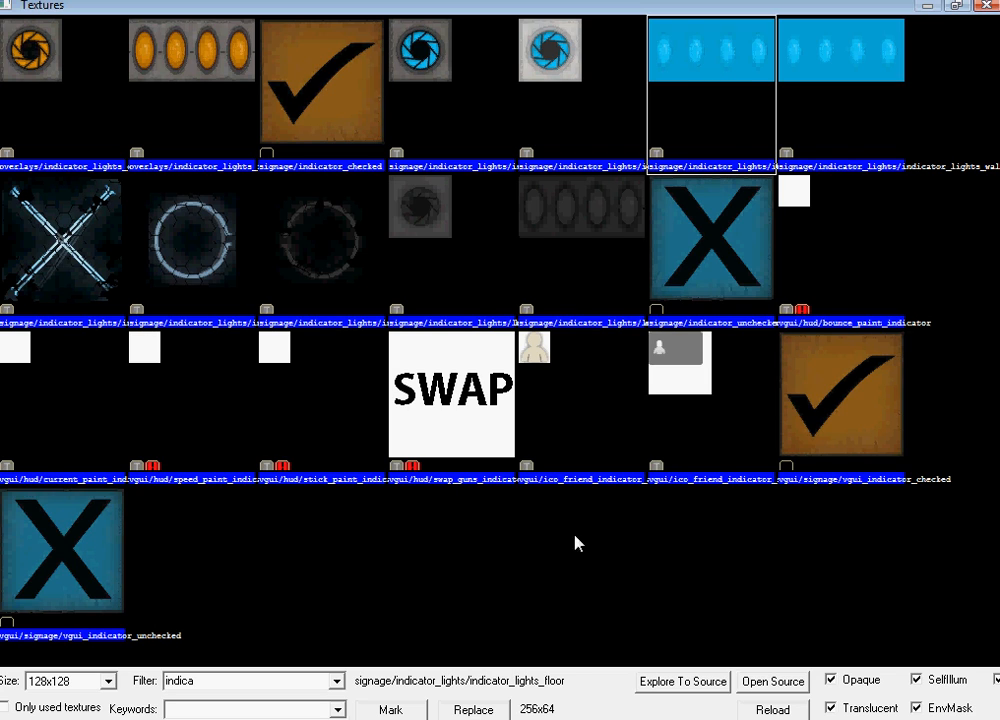
click(840, 50)
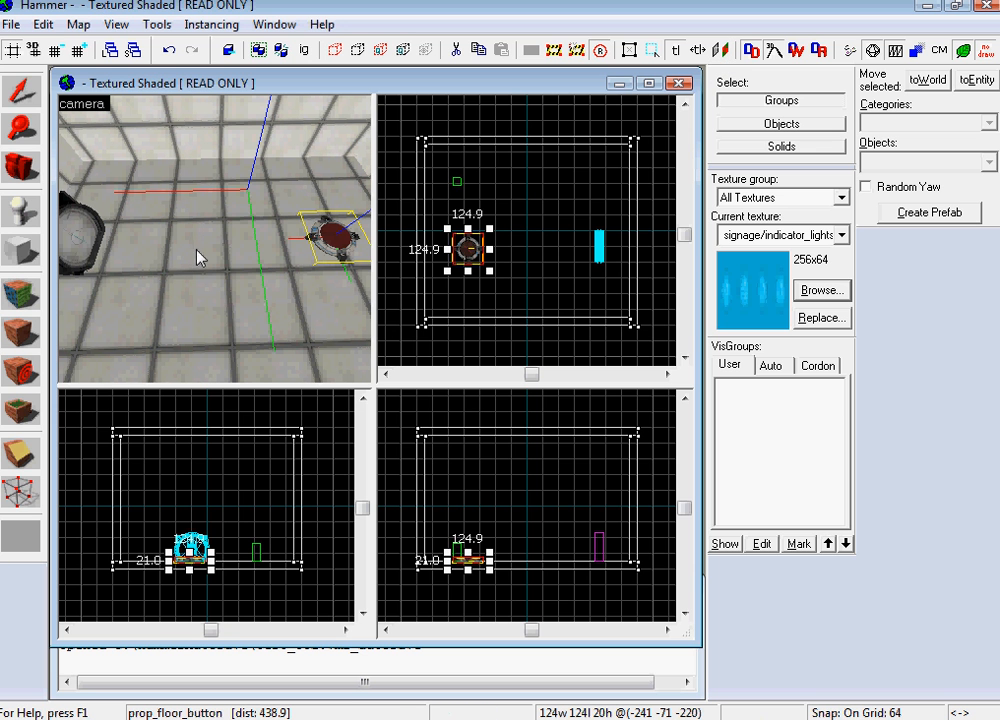
mouse_move(22, 410)
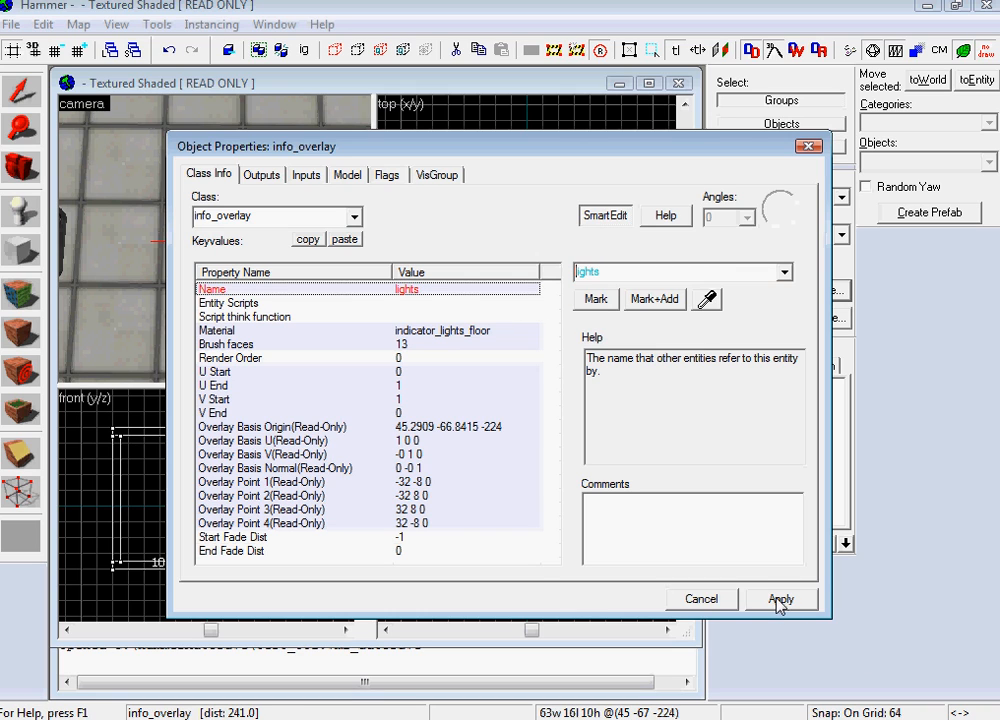
- Name the placed indicator-lights floor overlay lights and apply
click(781, 599)
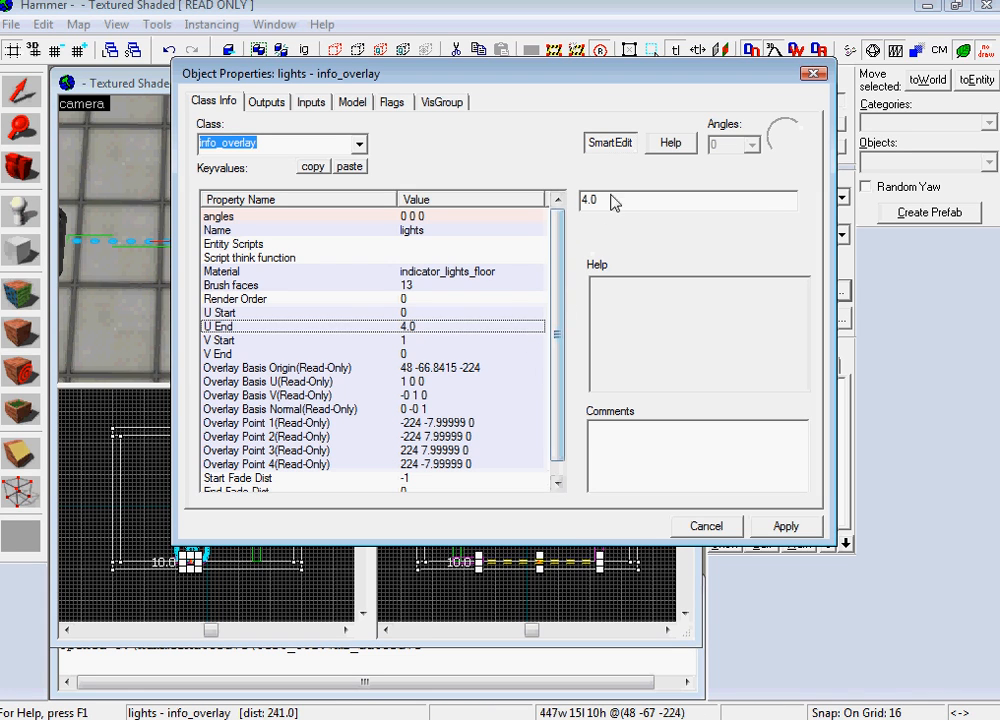
- Set the lights overlay's U End to 6.0 and apply, then select the next placed entity
text(650)
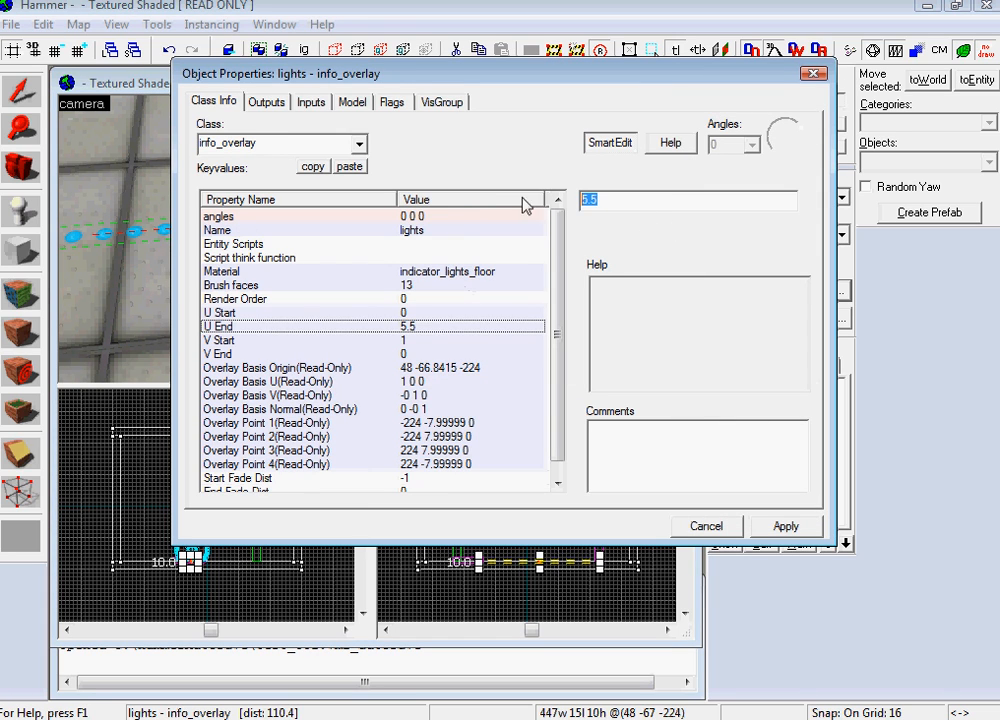
text(6.0)
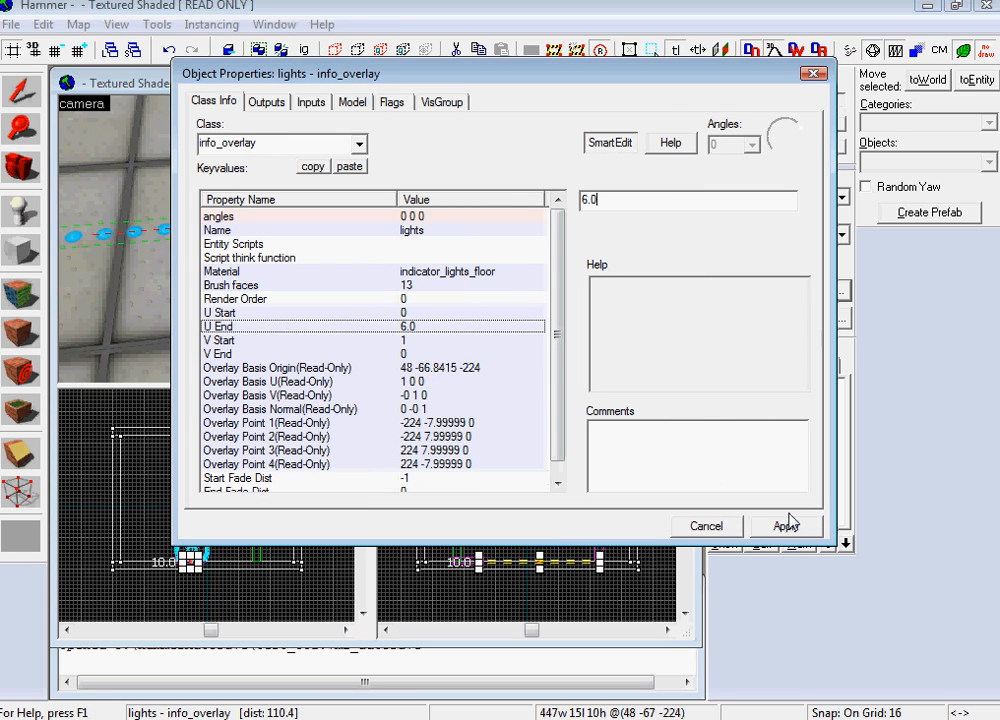
click(786, 525)
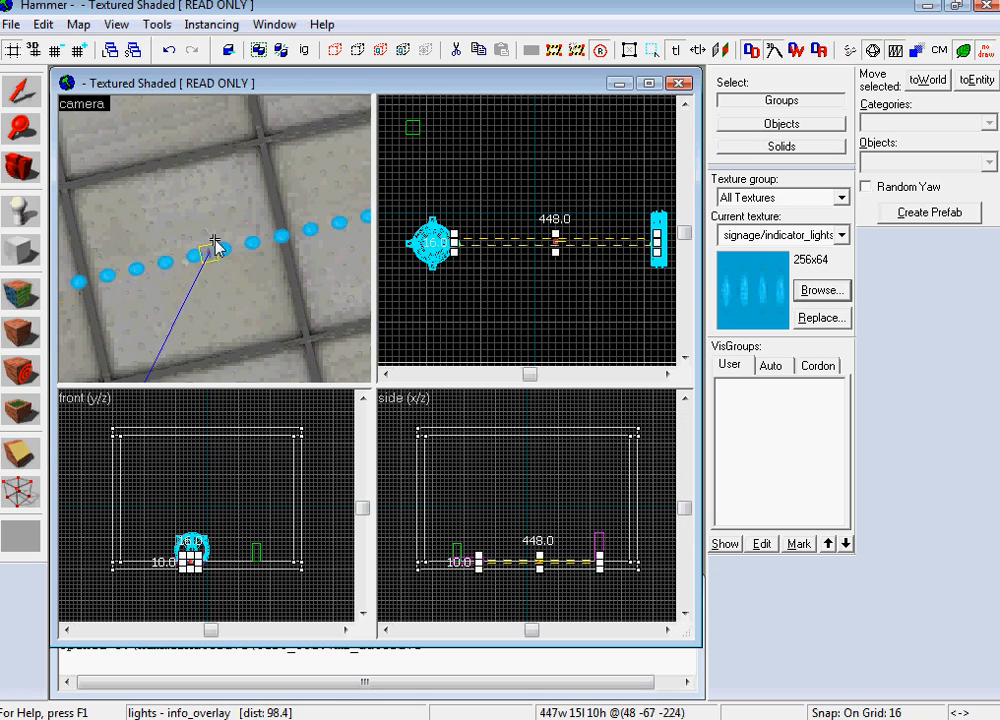
double_click(215, 245)
text(prop_i)
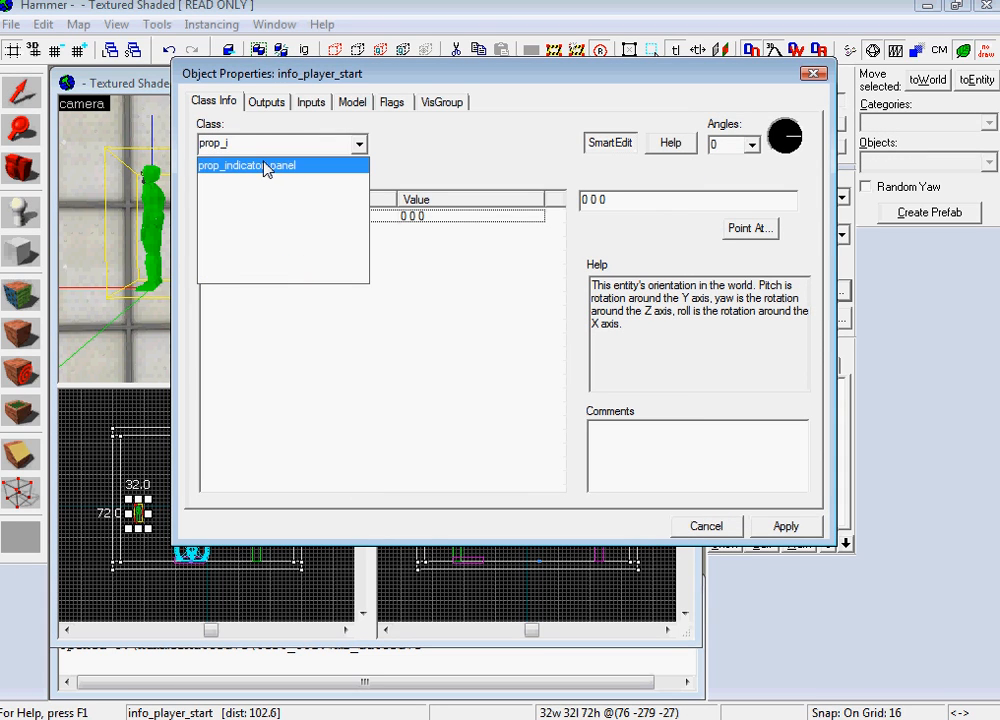
- Make the entity a prop_indicator_panel named indicator with Indicator Lights set to lights
click(246, 165)
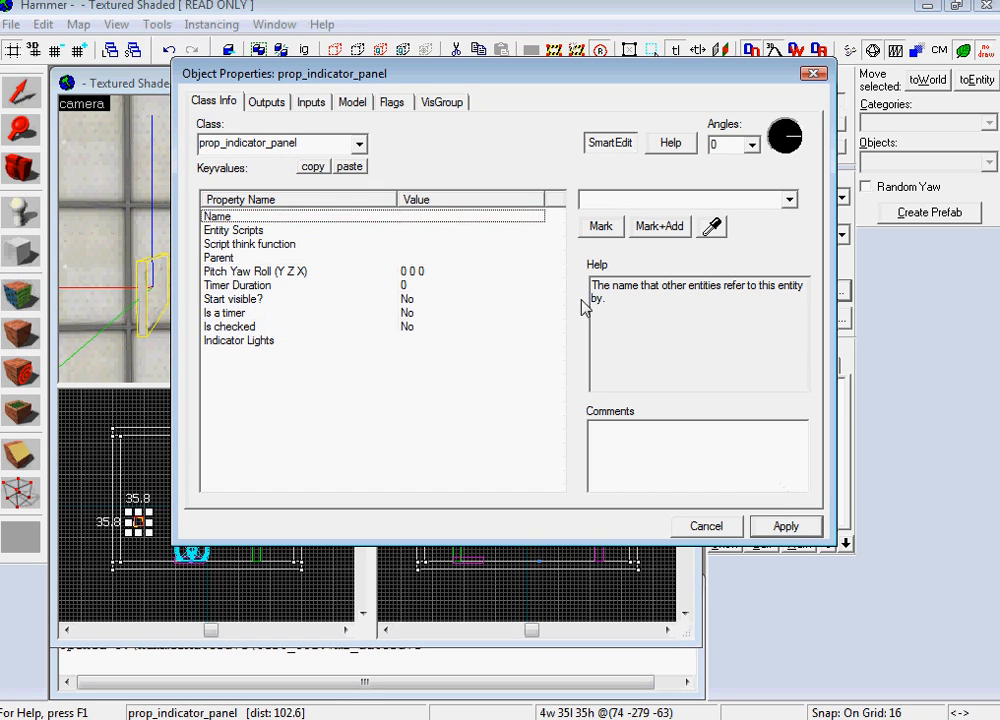
text(inc)
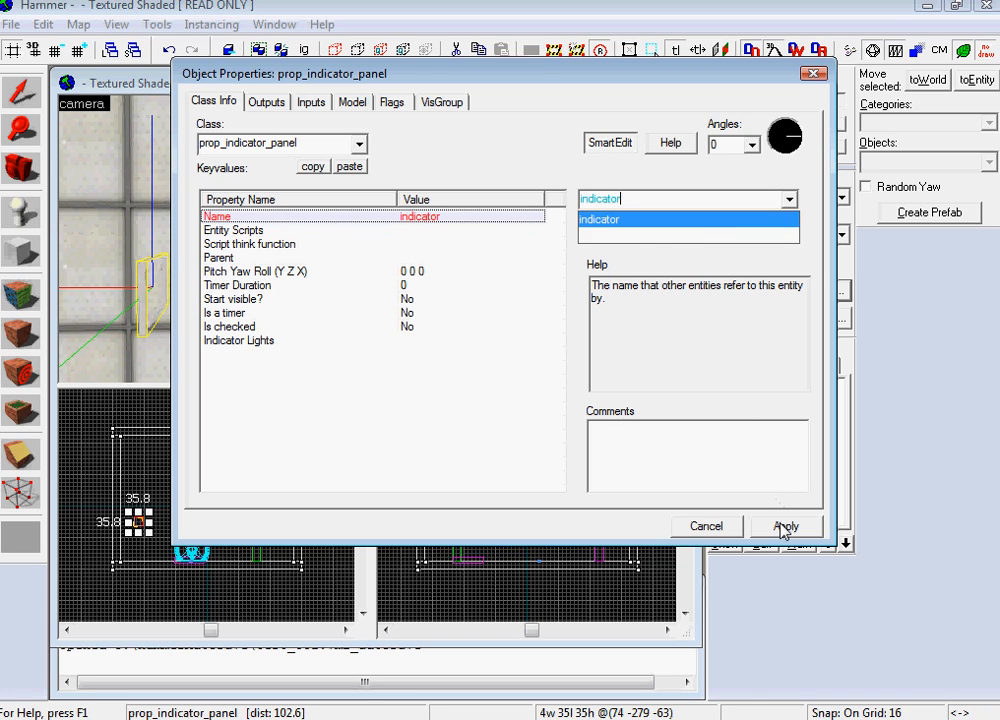
click(786, 526)
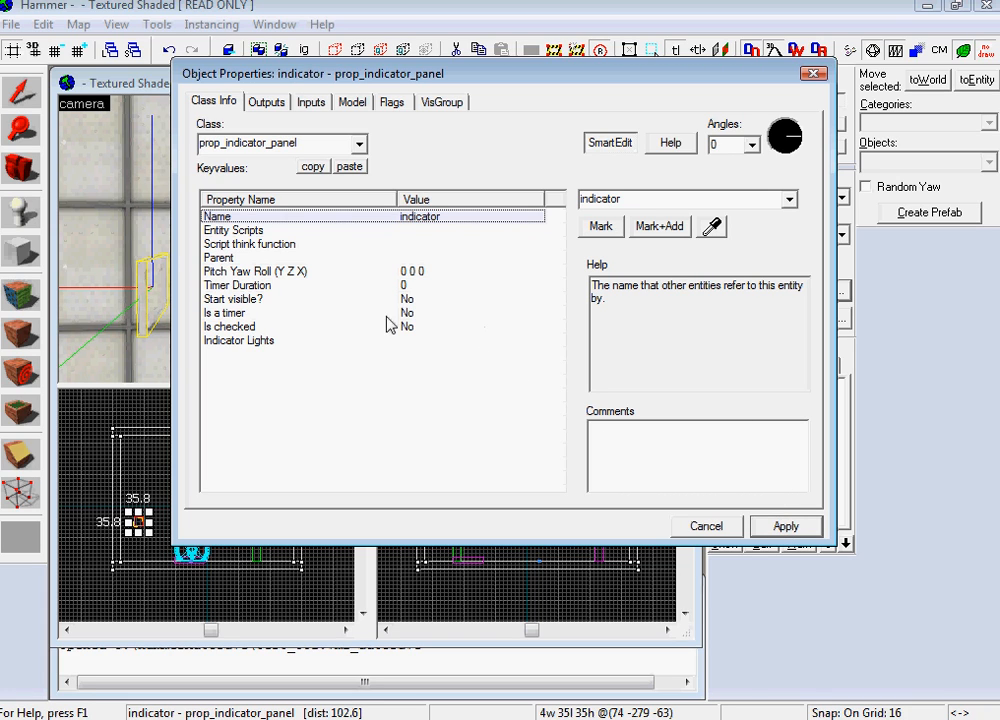
click(239, 340)
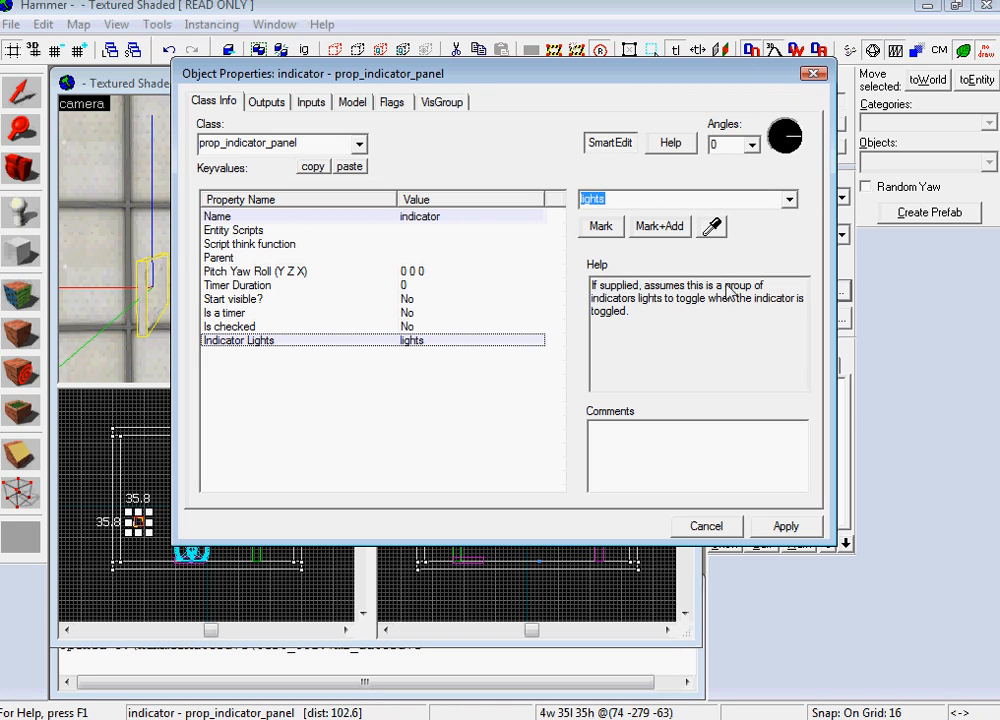
mouse_move(718, 302)
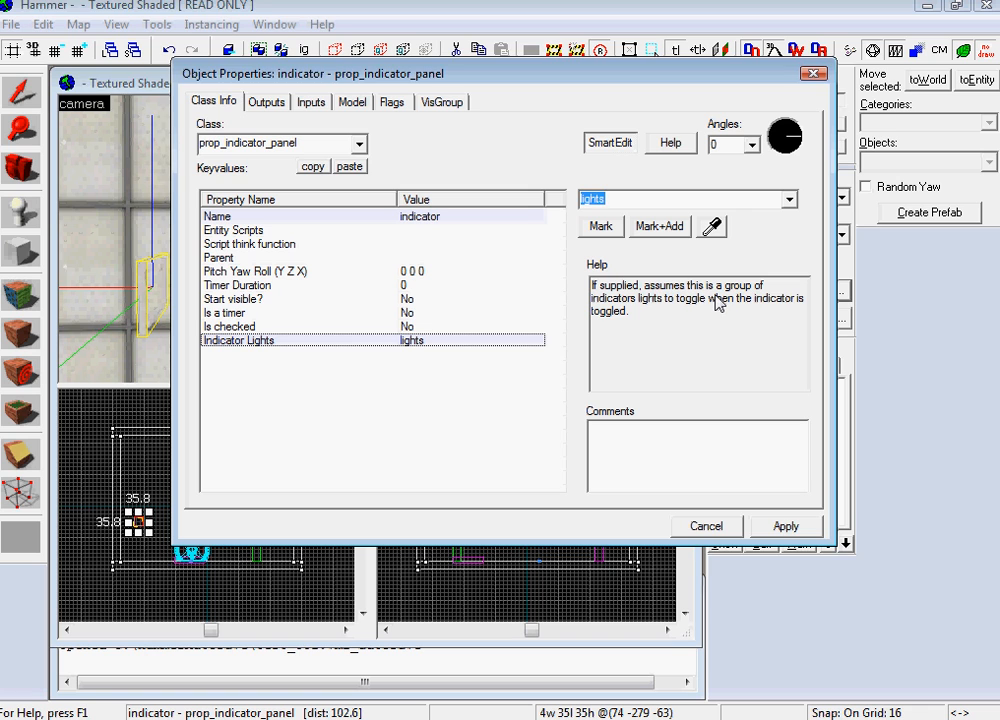
click(705, 525)
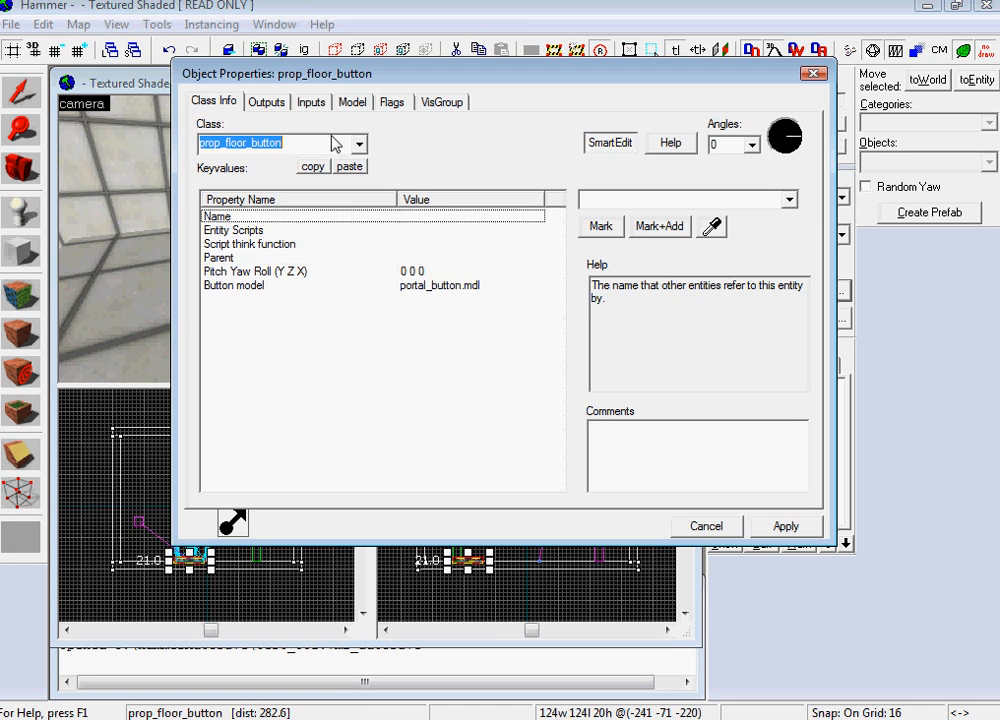
- Add button outputs OnPressed → indicator → Check and OnUnPressed → indicator → Uncheck, then apply
click(266, 101)
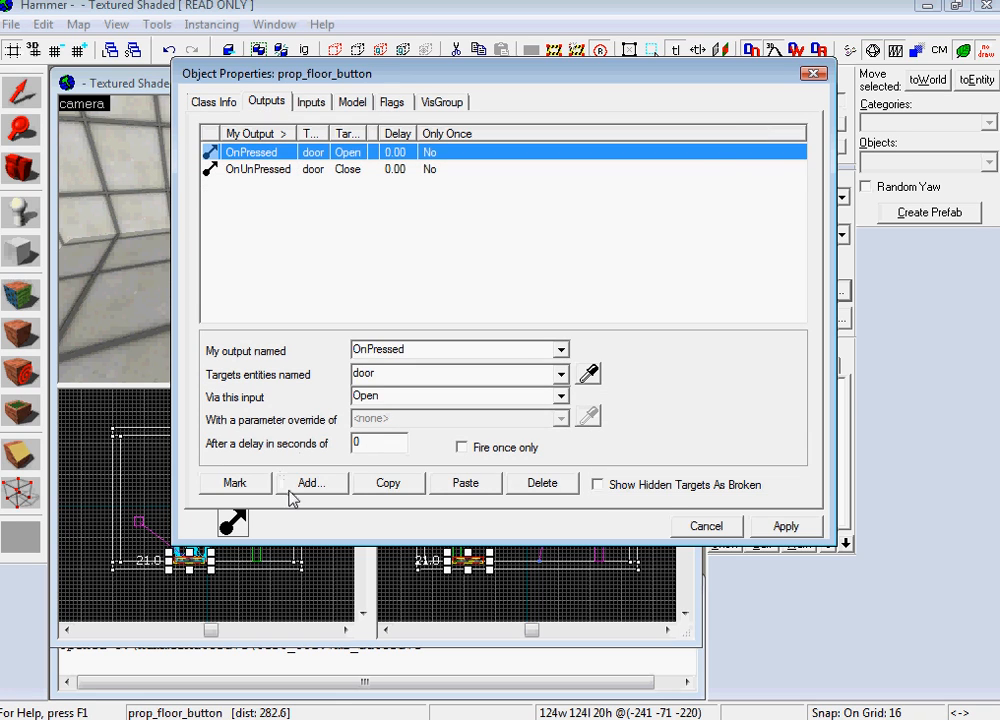
click(311, 483)
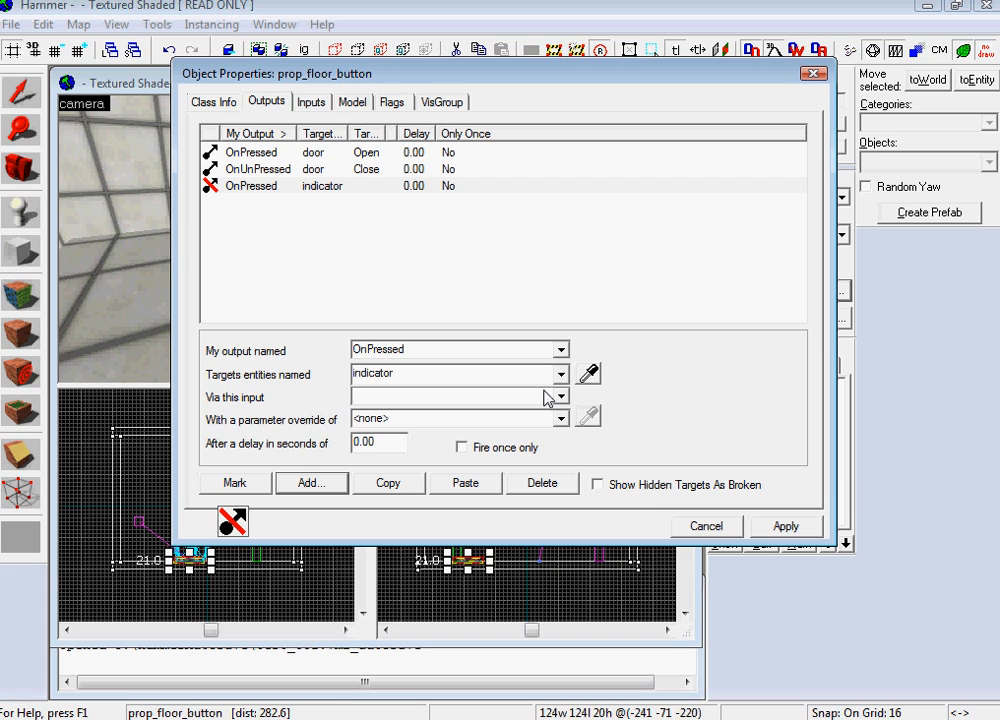
text(c)
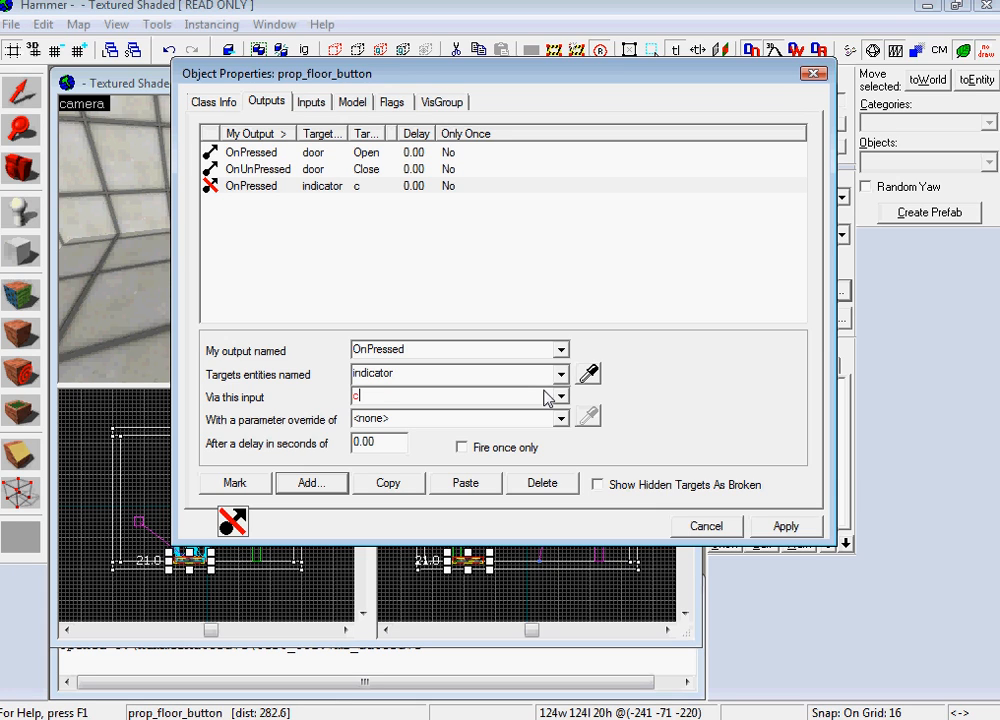
click(786, 526)
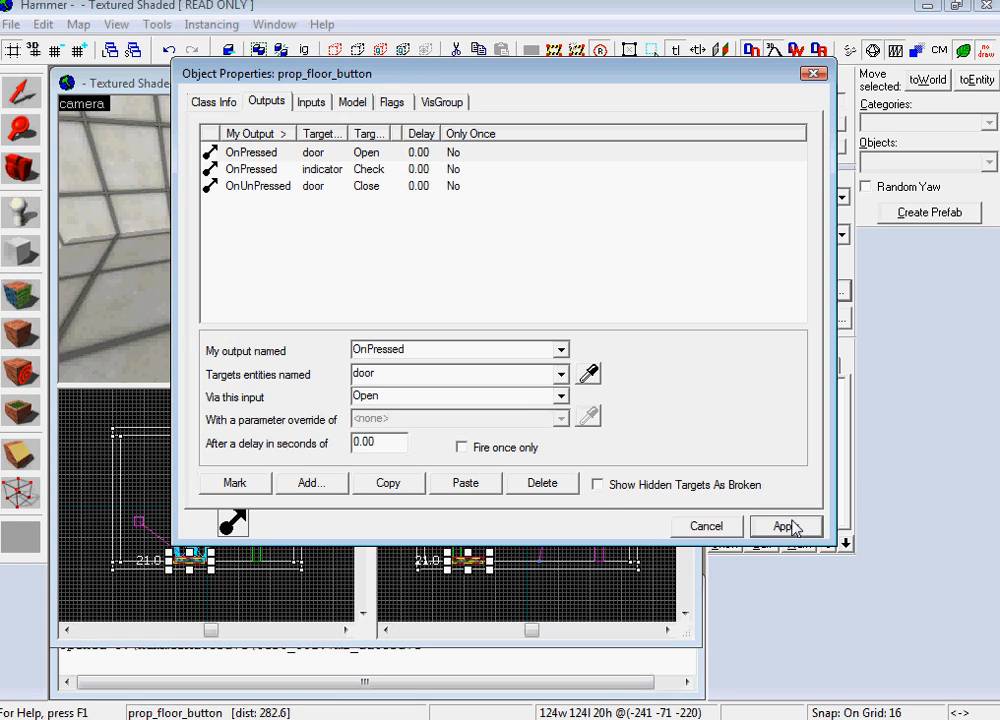
click(311, 483)
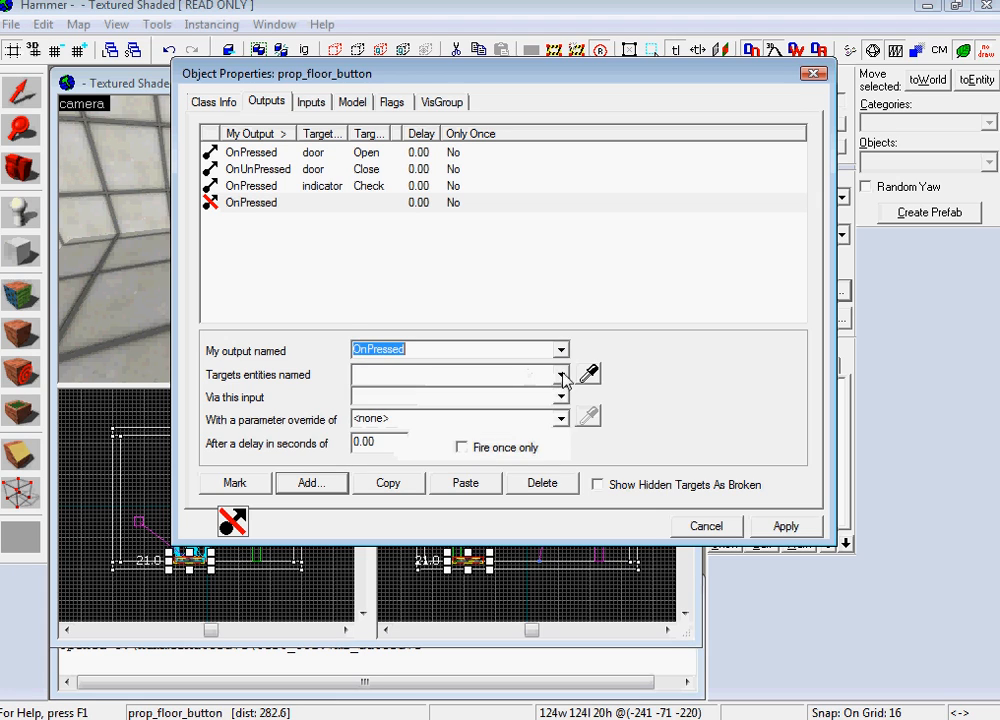
click(560, 349)
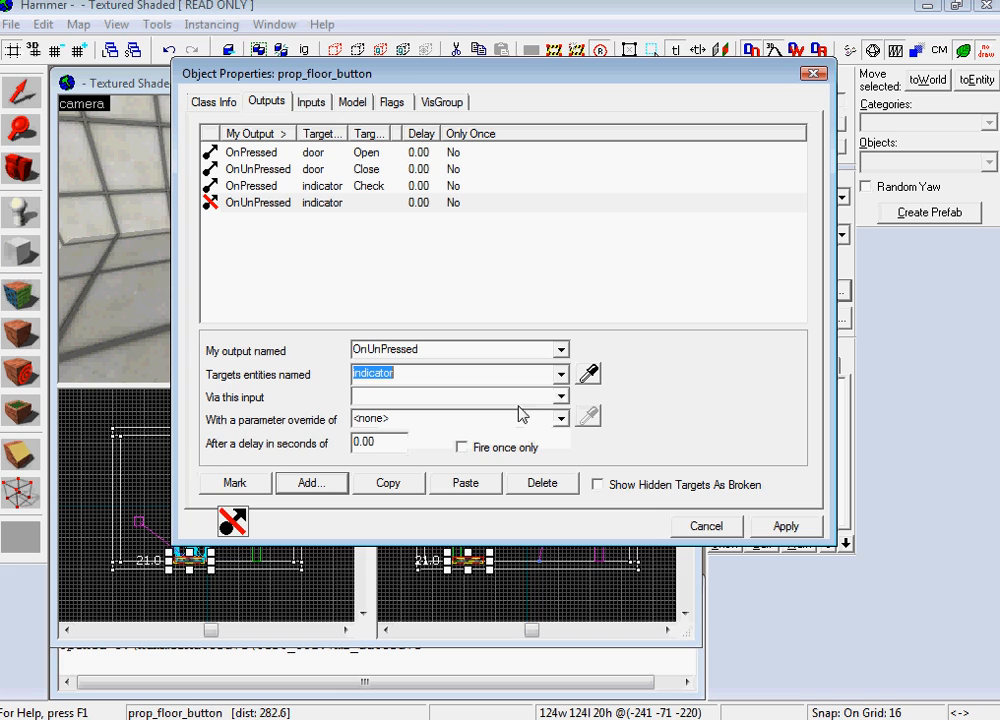
click(460, 396)
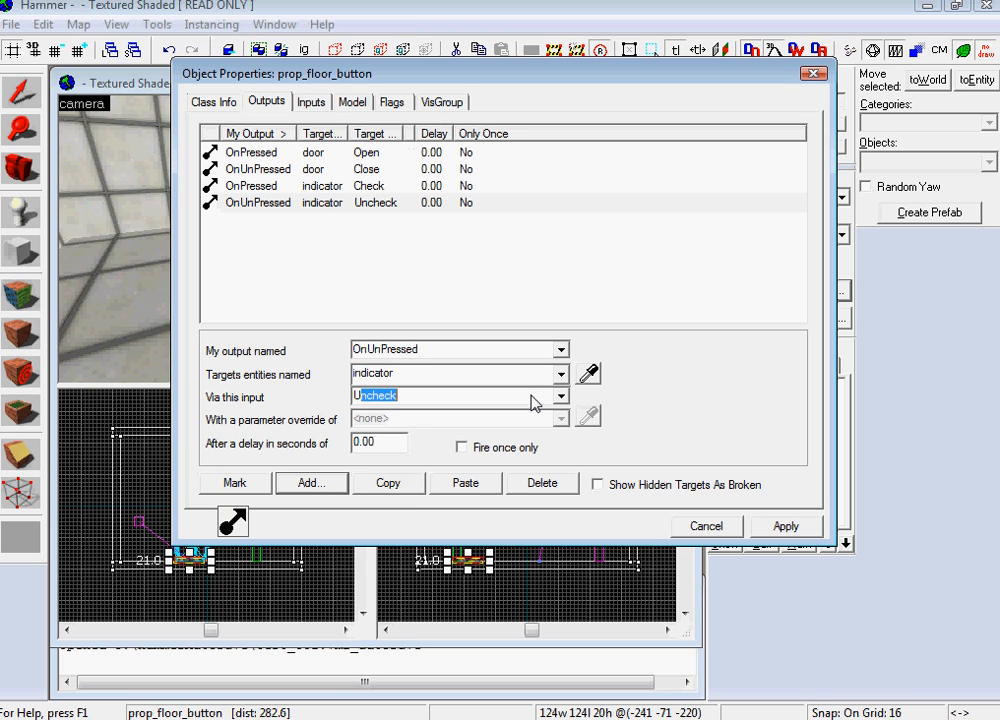
click(706, 525)
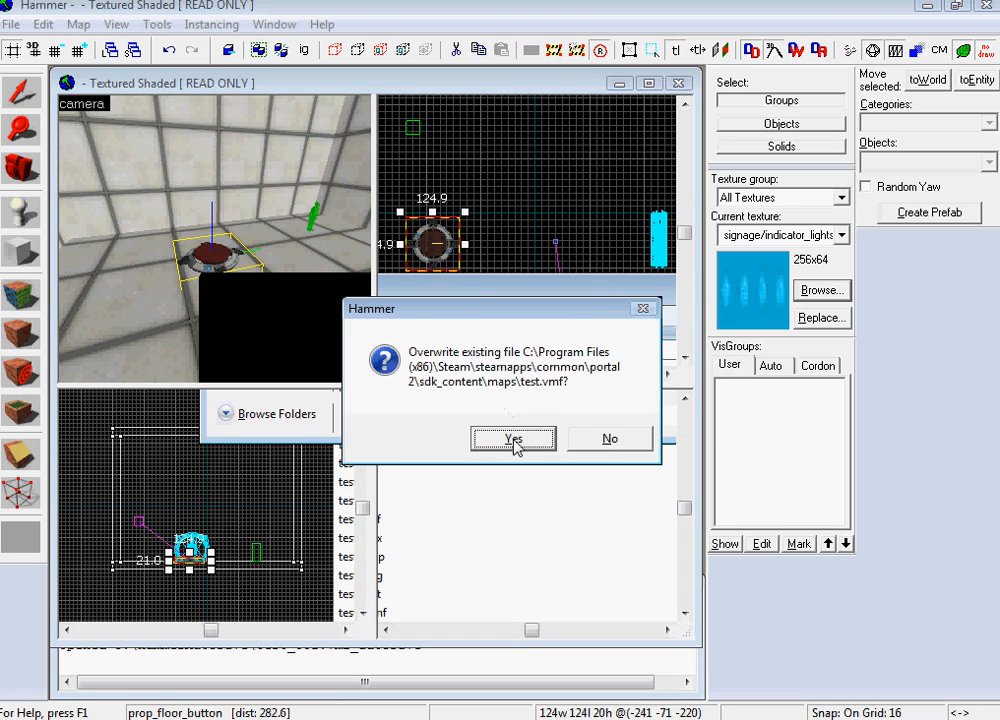
- Confirm overwriting the existing test.vmf when saving the map
click(513, 439)
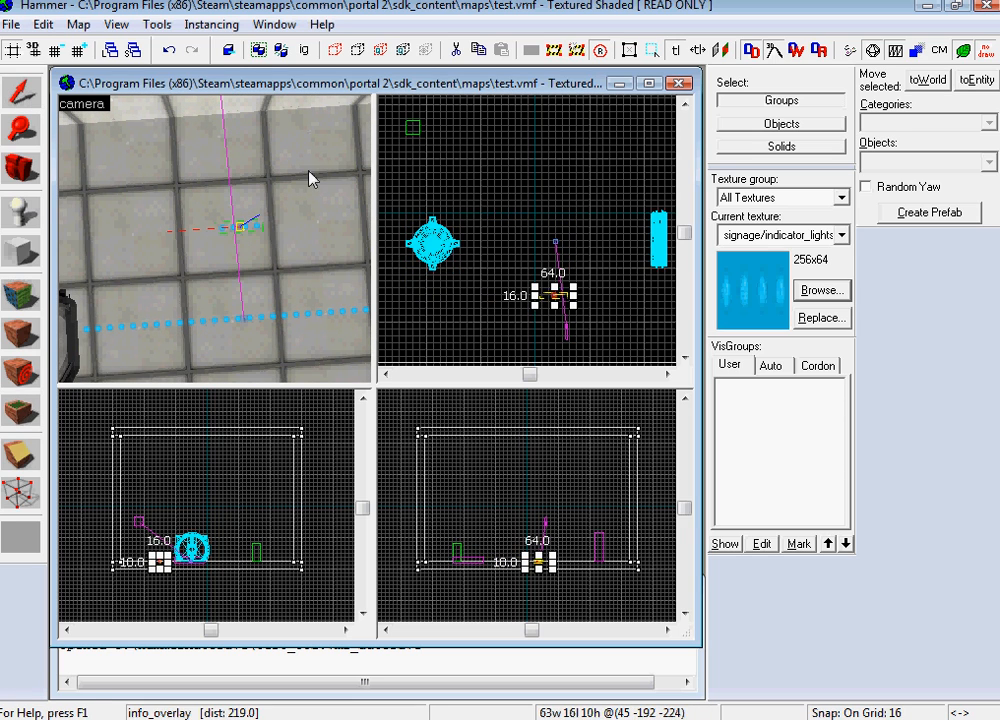
mouse_move(293, 278)
text(90)
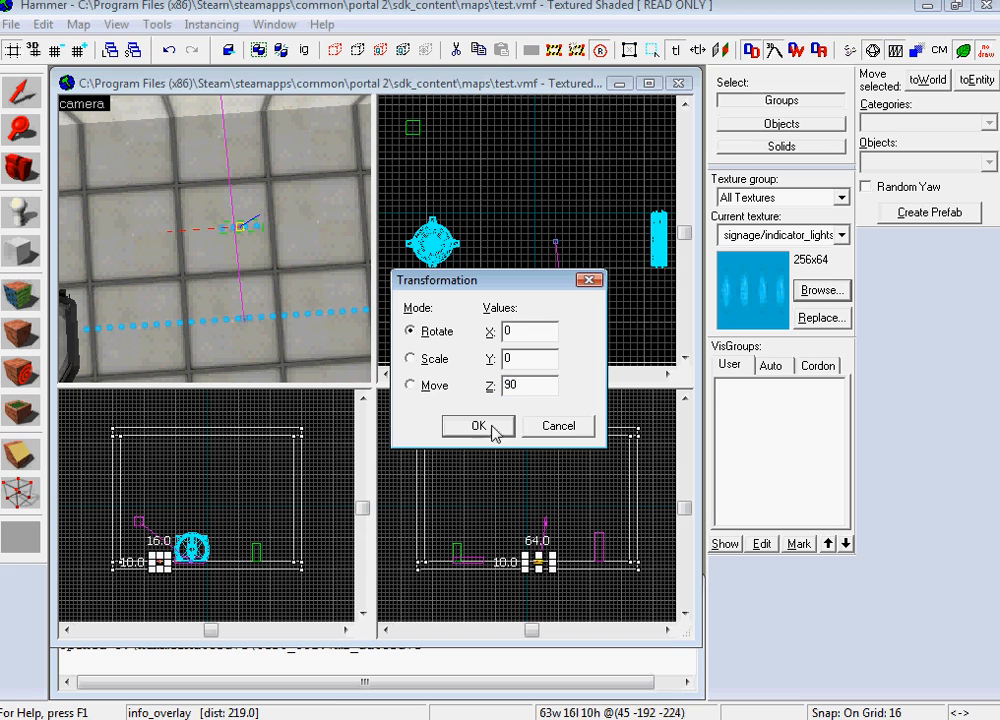
- Rotate the lights overlay 90 degrees about Z with the Transform tool
click(478, 425)
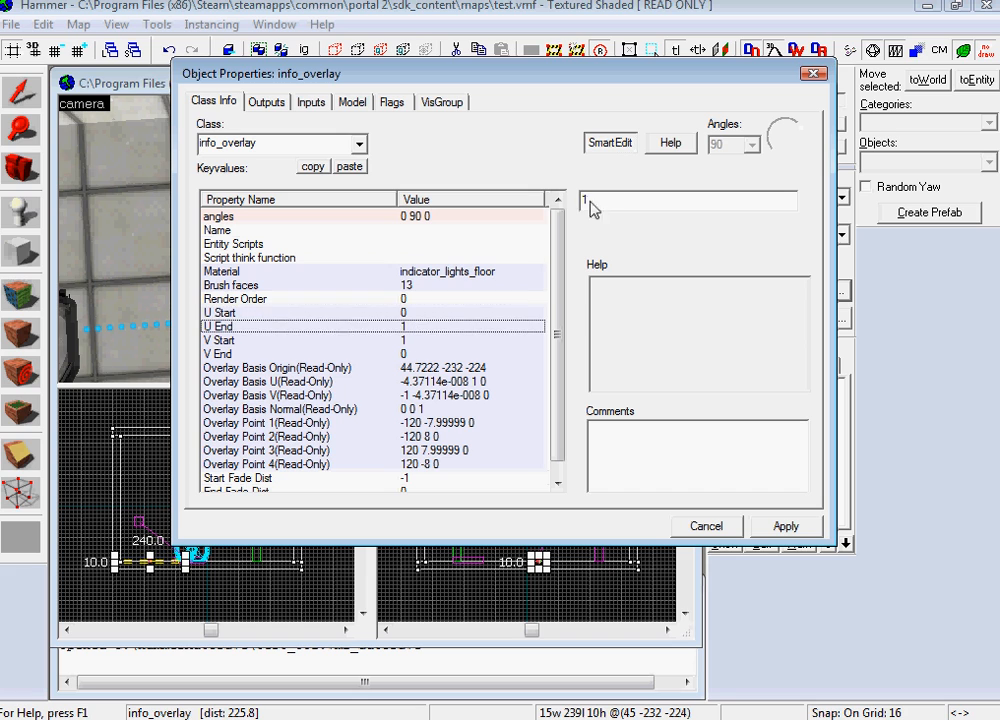
- Set the stretched floor overlay's U End to 4.0 and name it lights
text(4.0)
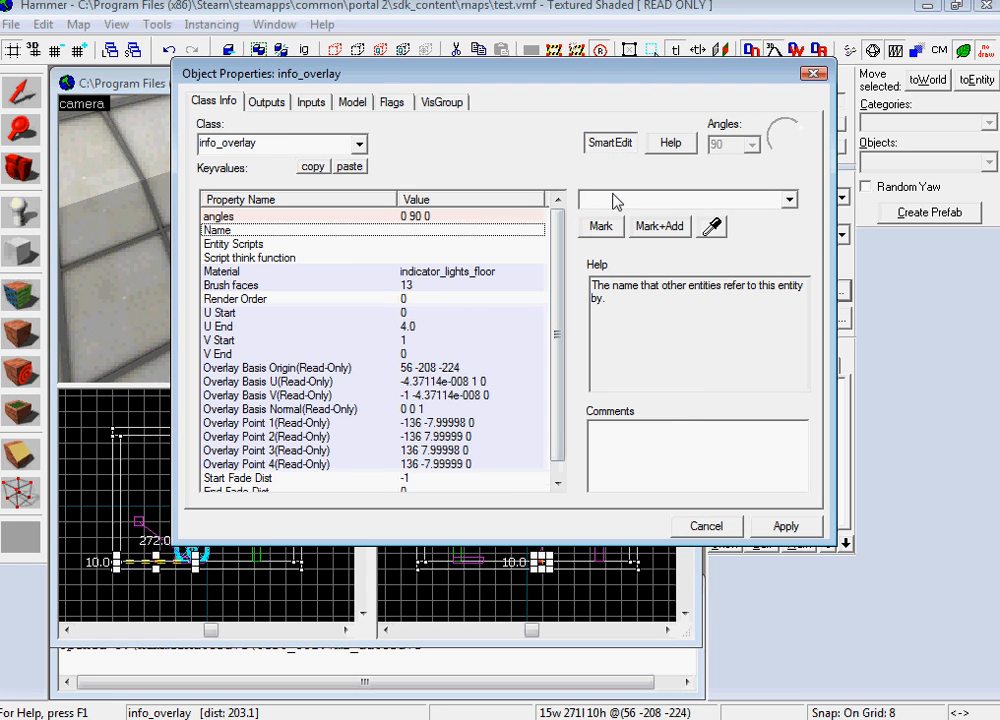
text(li)
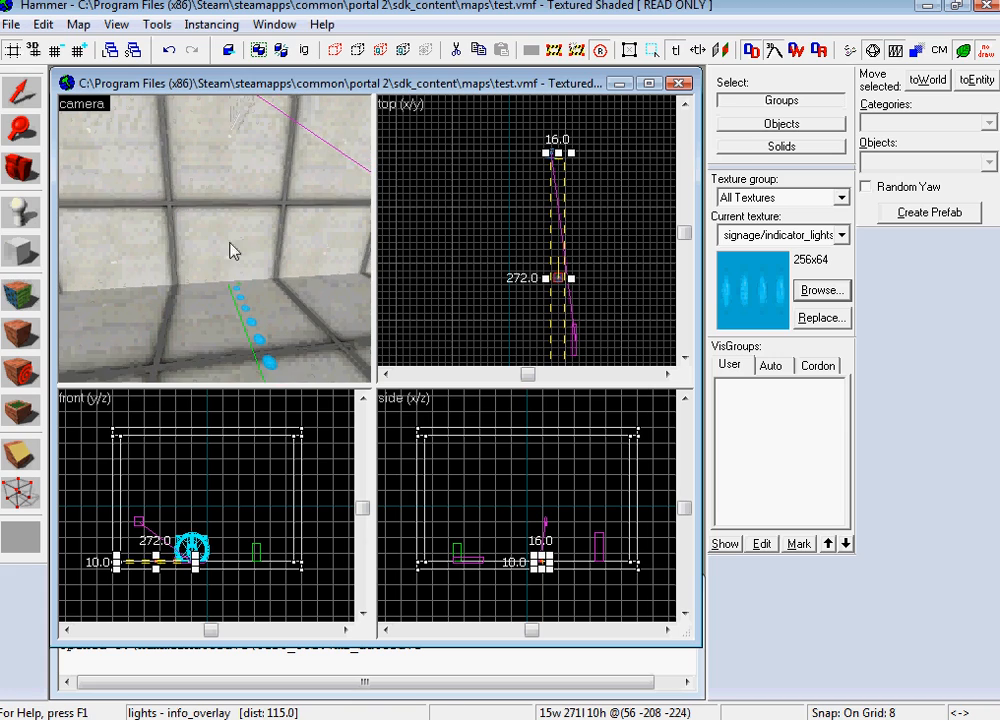
- Rotate the prop_indicator_panel by -90 degrees about Z with the Transform dialog
click(820, 290)
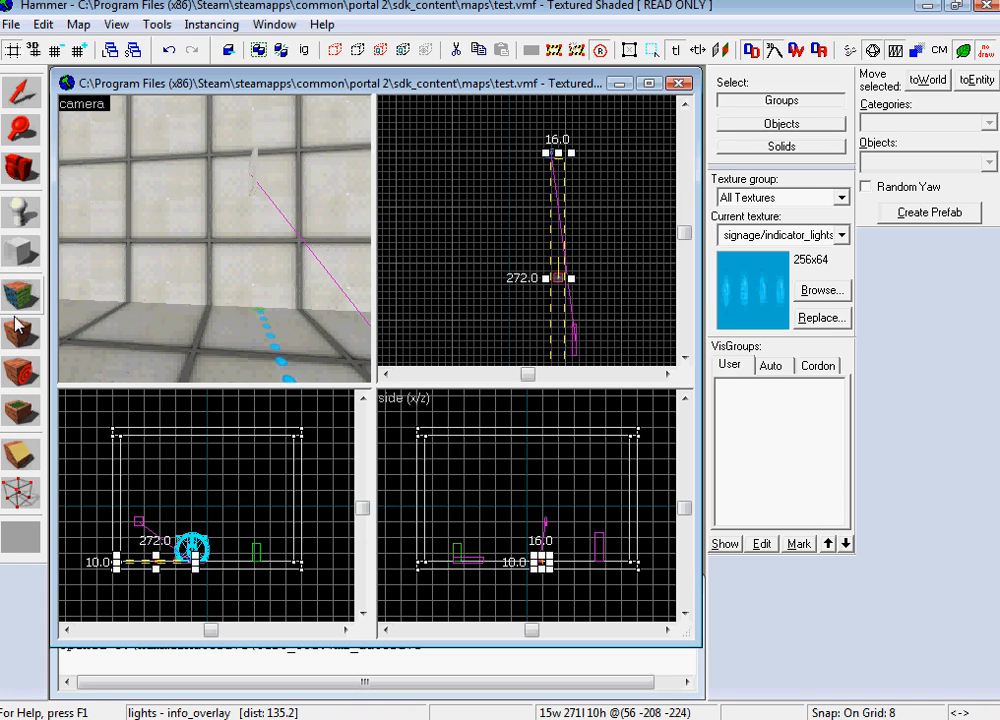
click(258, 242)
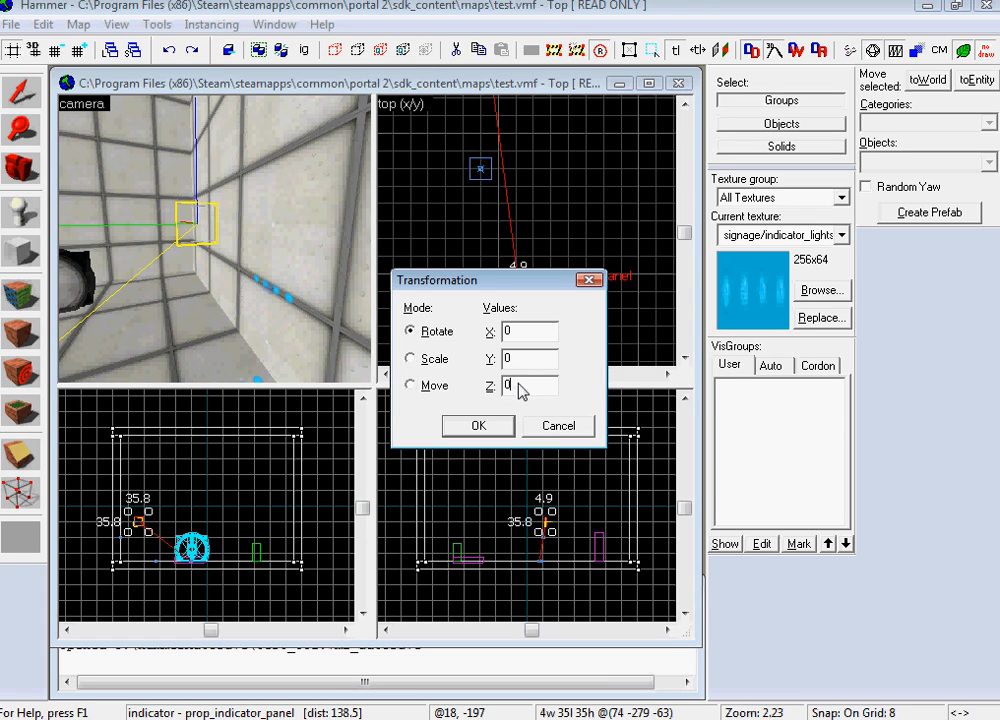
text(-90)
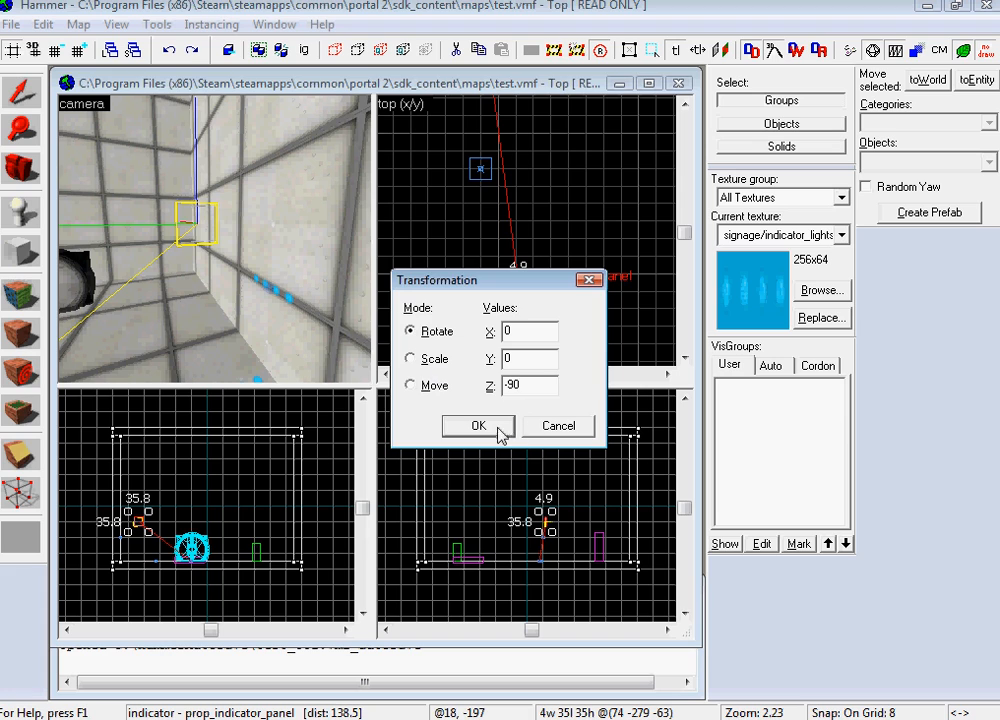
click(478, 425)
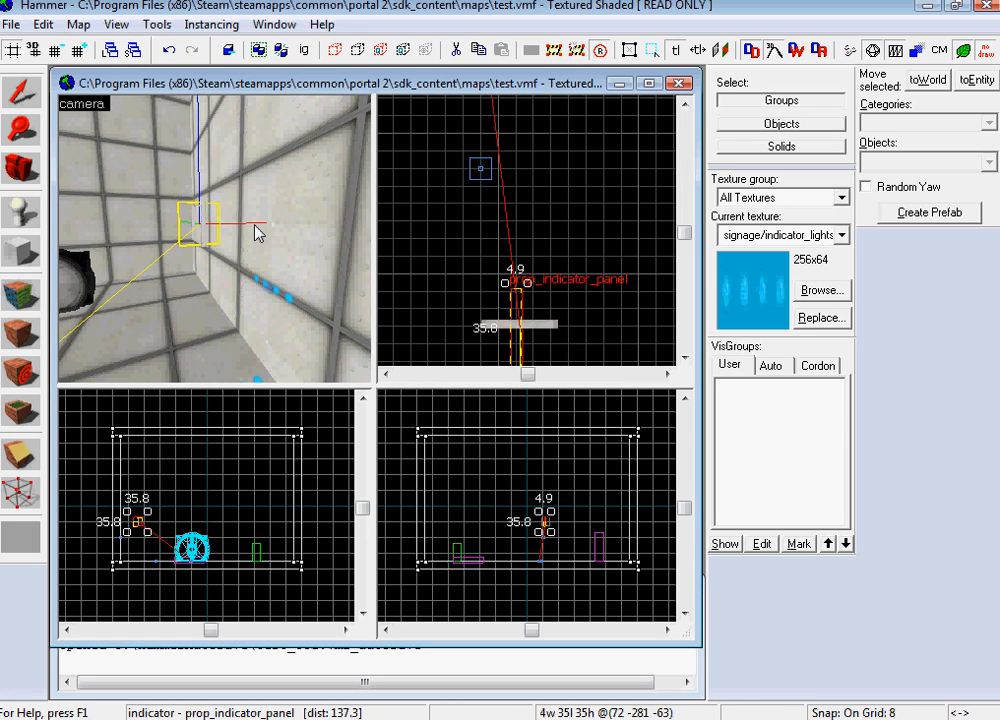
mouse_move(217, 233)
text(90)
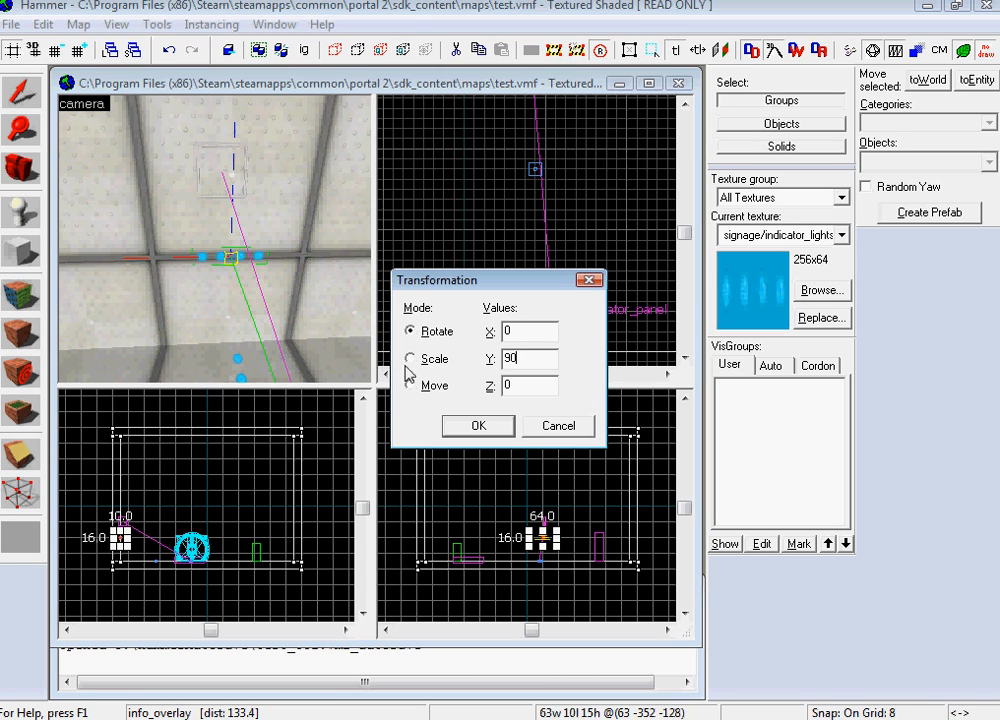
- Rotate the copied overlay 90 degrees about Y and drag it up the wall toward the panel
click(477, 425)
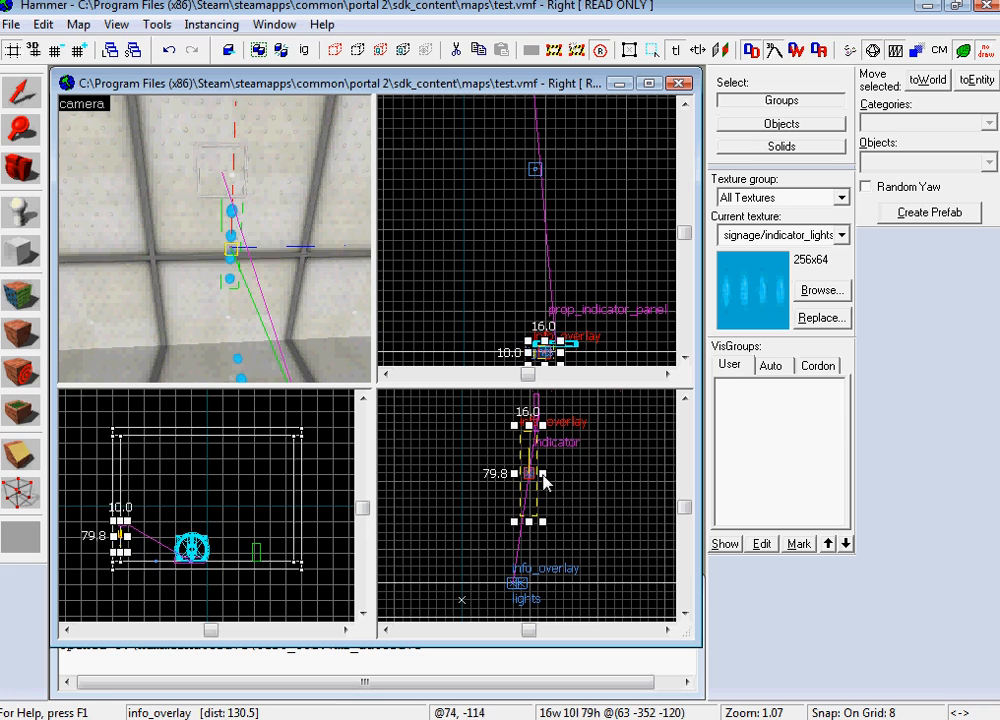
drag(528, 472, 512, 560)
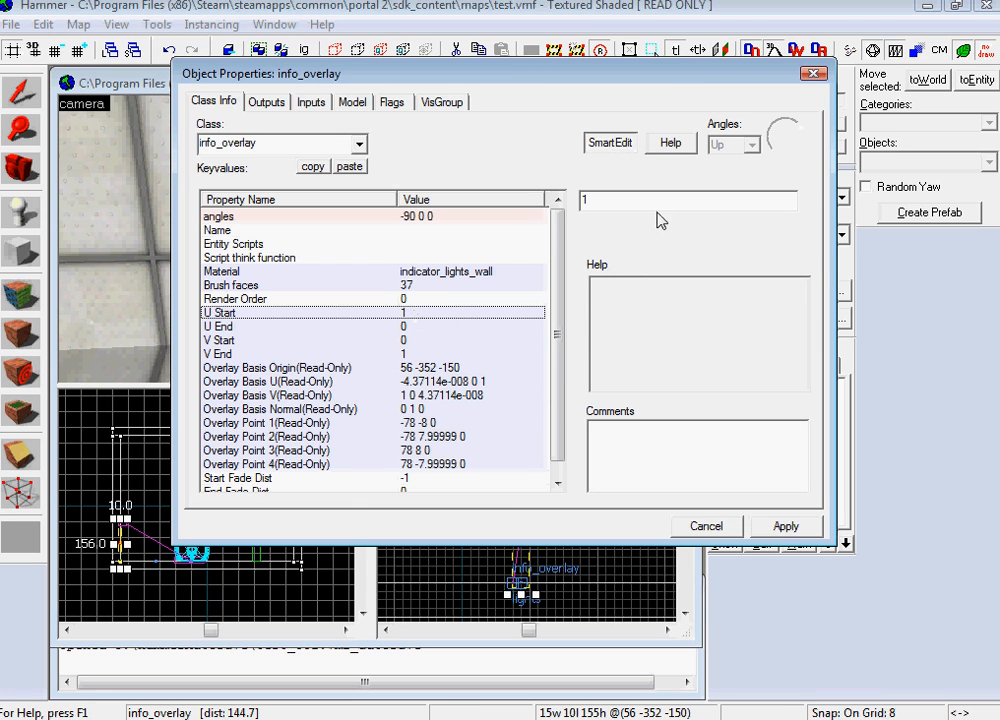
- Assign indicator_lights_wall to the wall overlay and set its U coordinate value to 2.5
text(2.5)
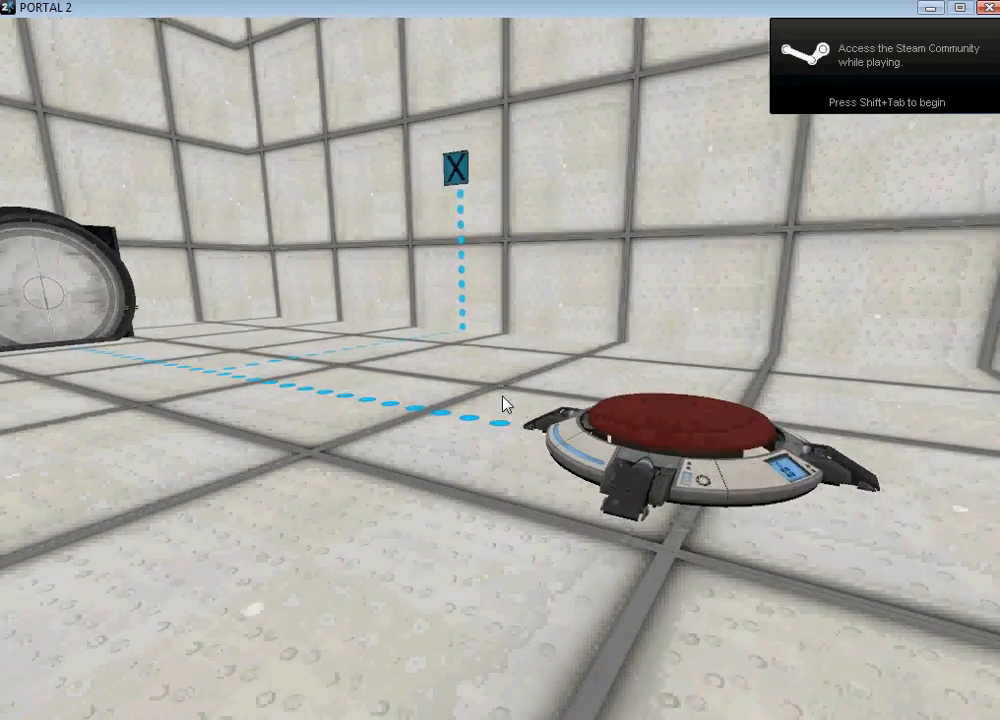
mouse_move(505, 402)
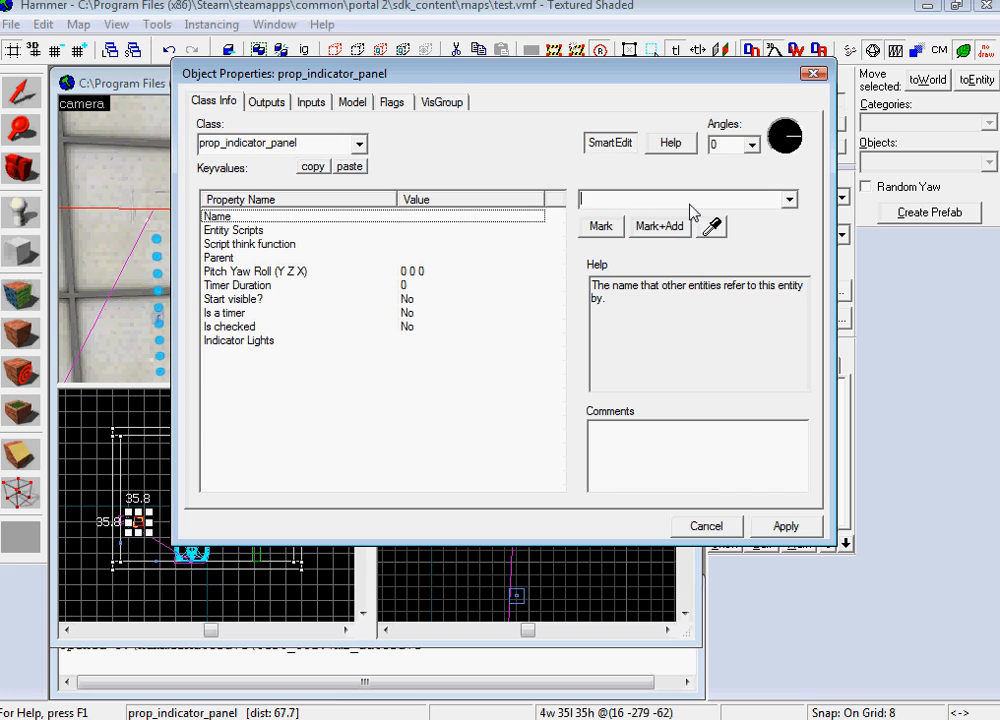
- Name the panel timer, set Is a timer and Start visible to Yes, and Timer Duration to 4
text(timer)
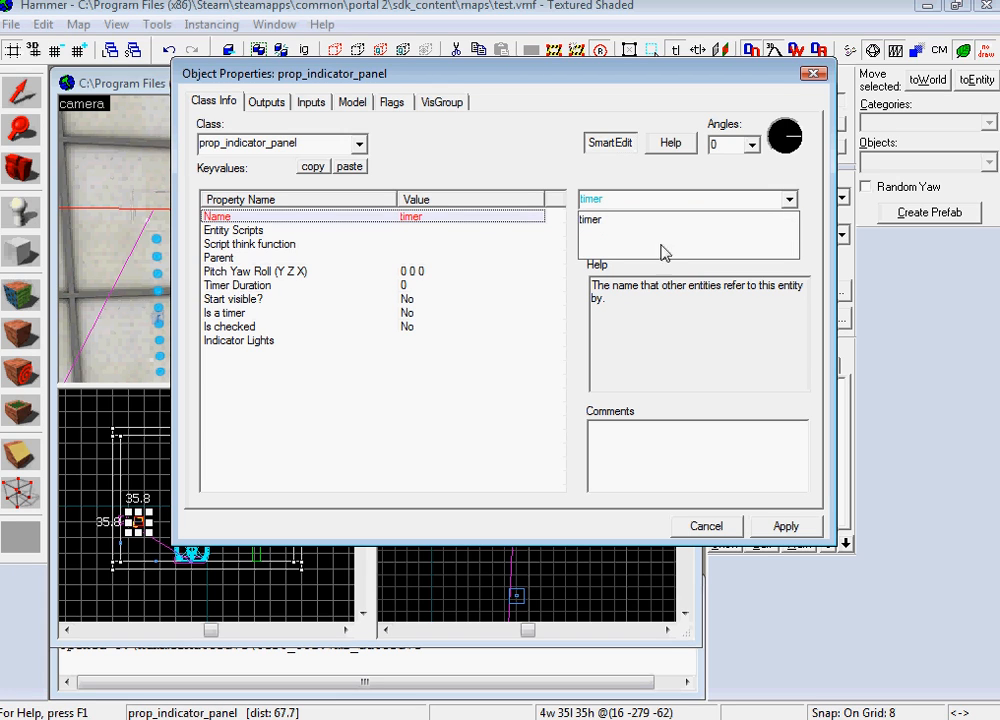
click(229, 326)
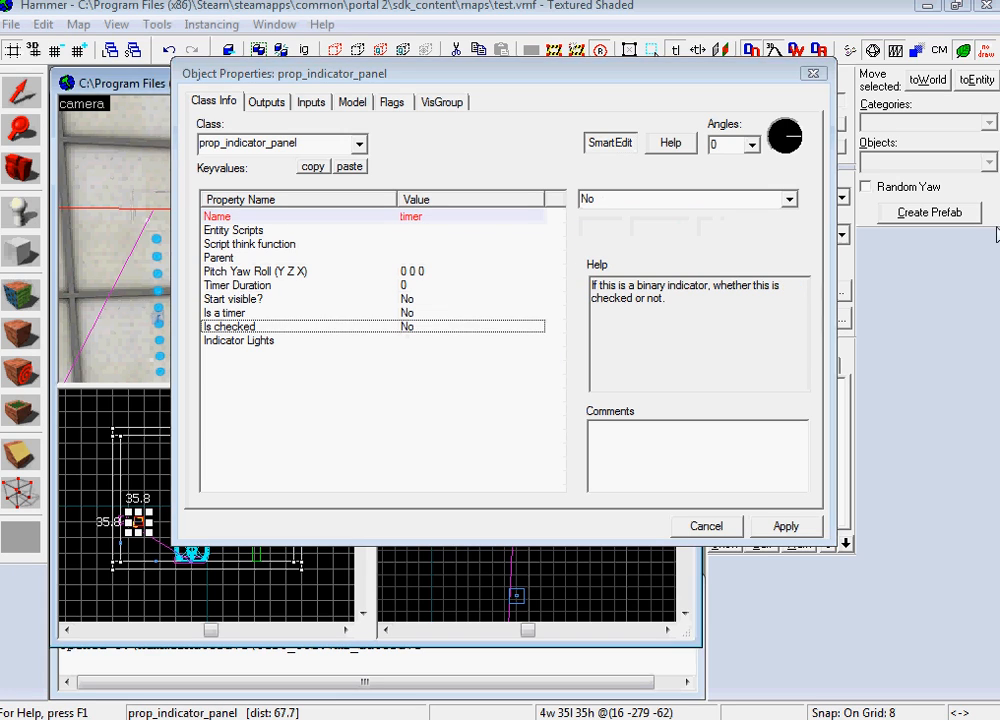
click(239, 340)
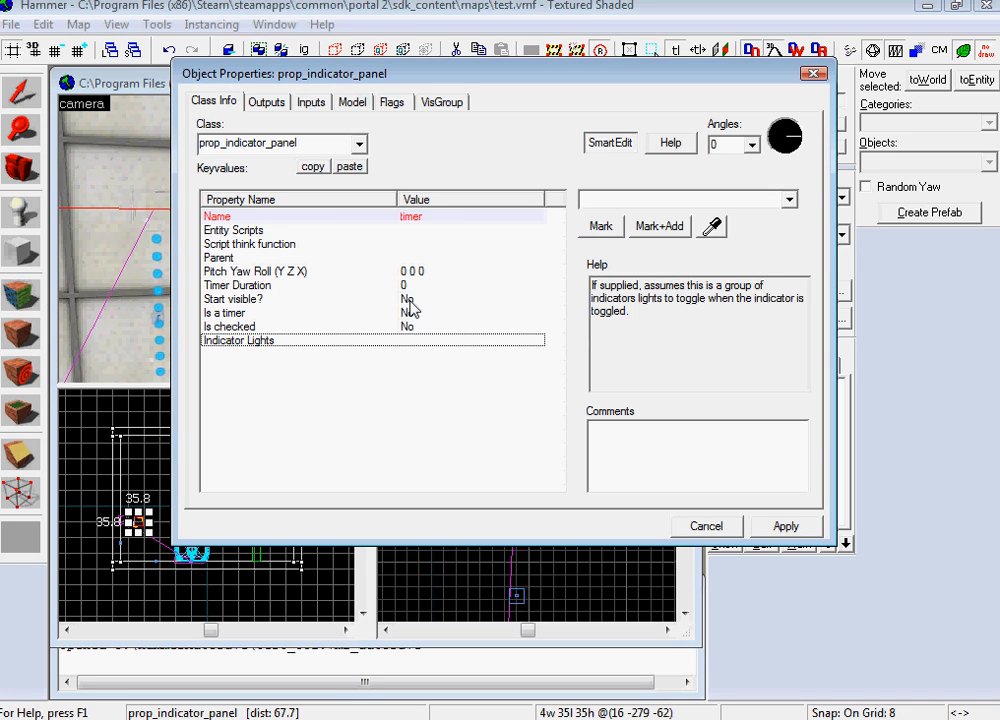
click(225, 313)
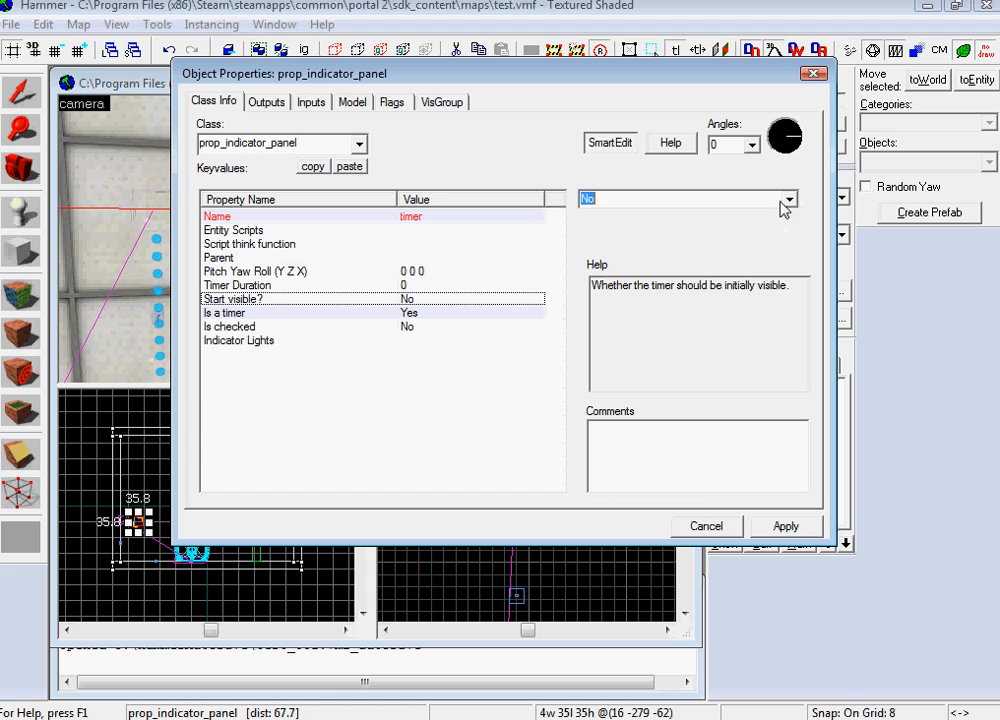
click(237, 285)
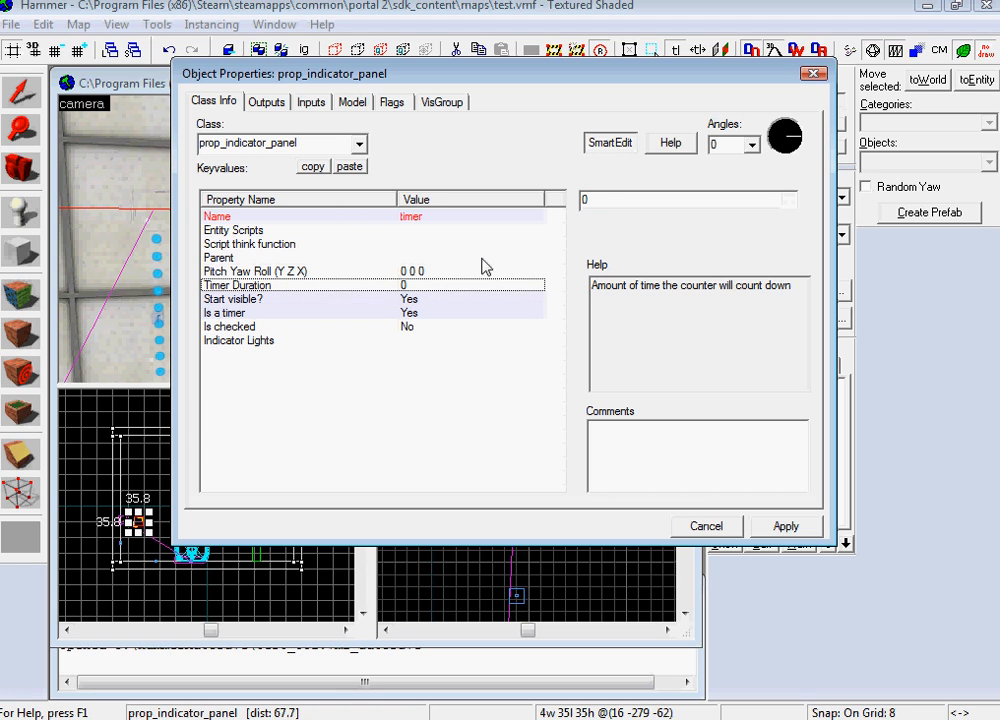
text(4)
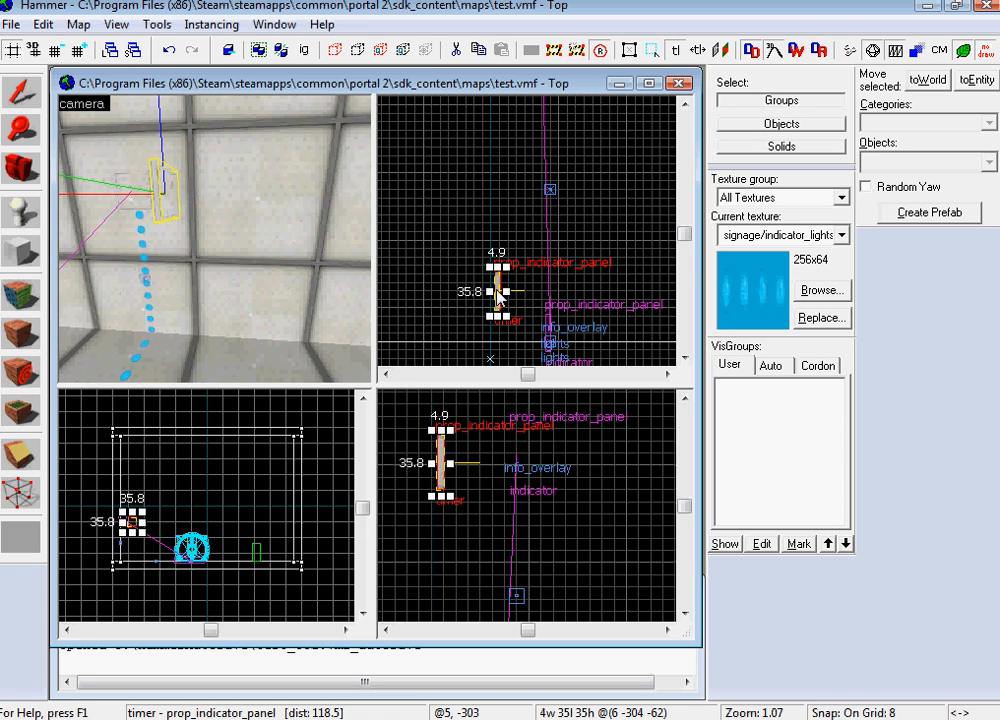
- Open Object Properties for the room's six-object multiple selection
click(78, 24)
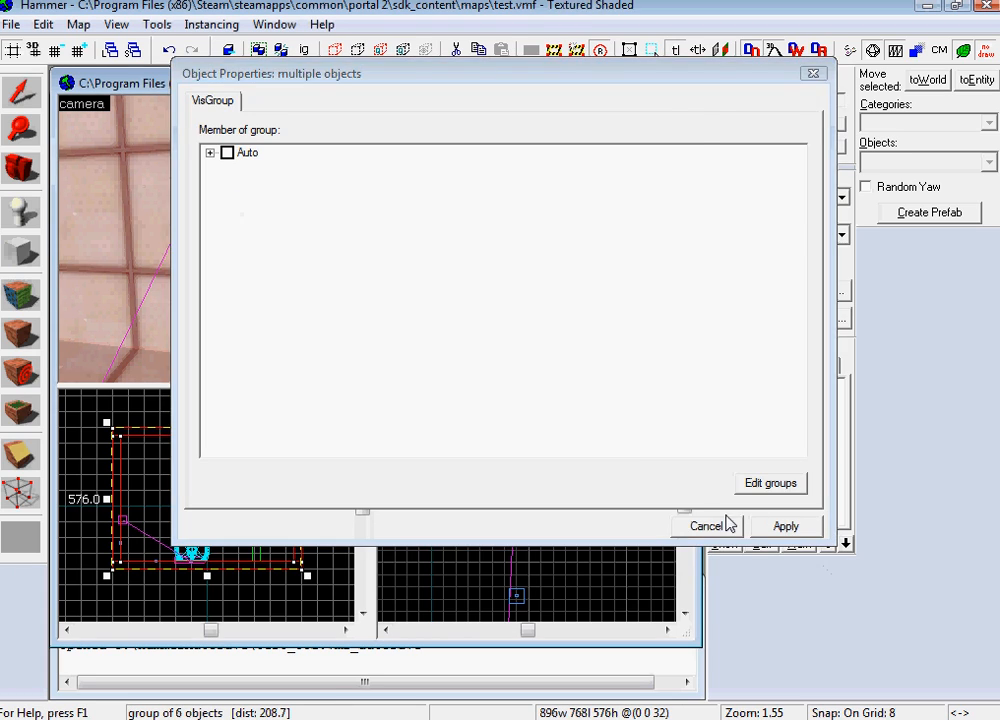
- Add an OnPressed output on the floor button targeting timer with input Start
click(706, 525)
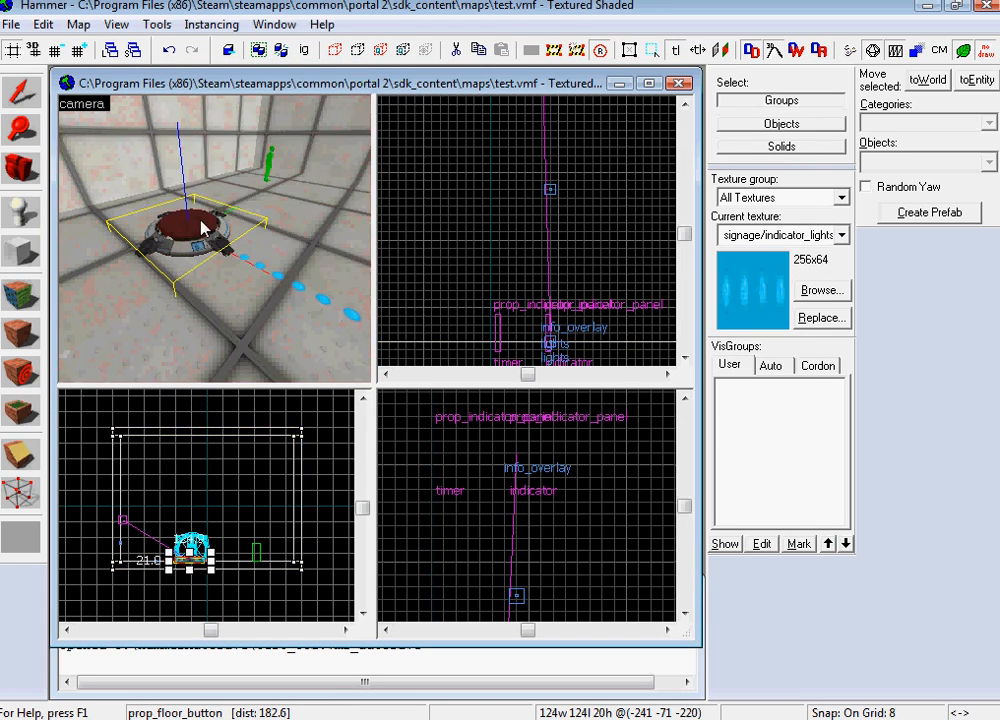
double_click(200, 228)
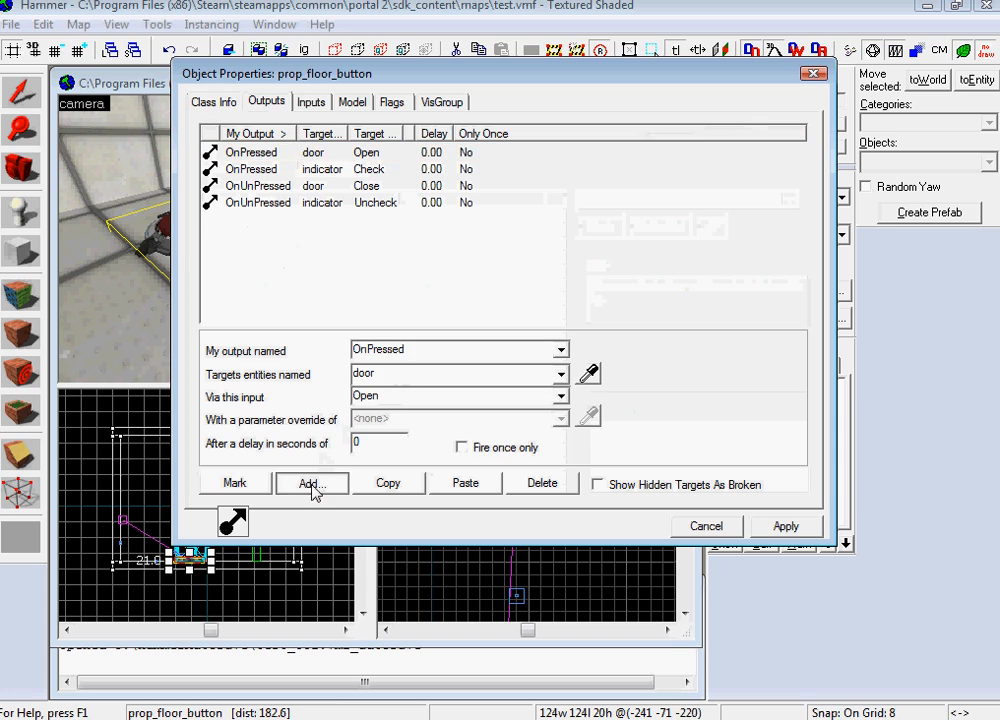
click(312, 484)
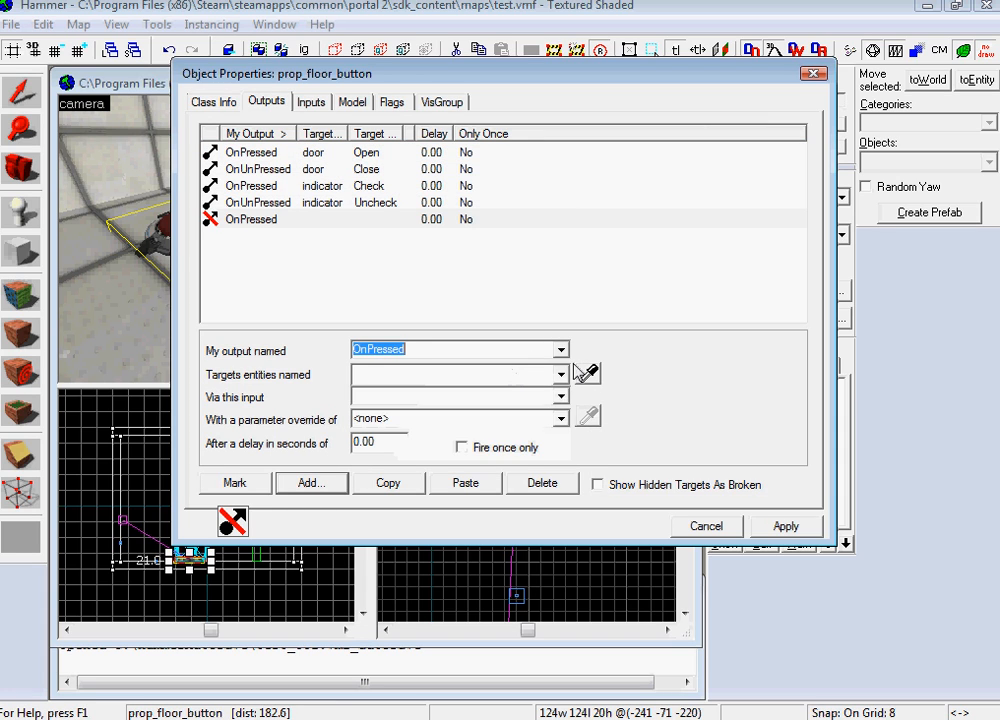
text(timer)
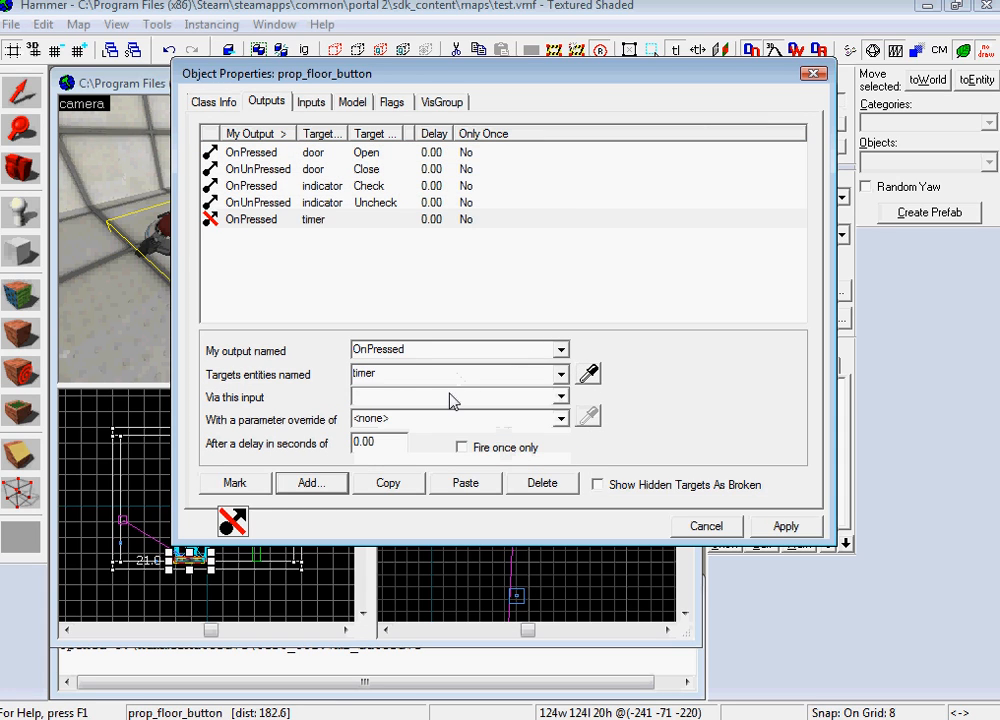
click(786, 526)
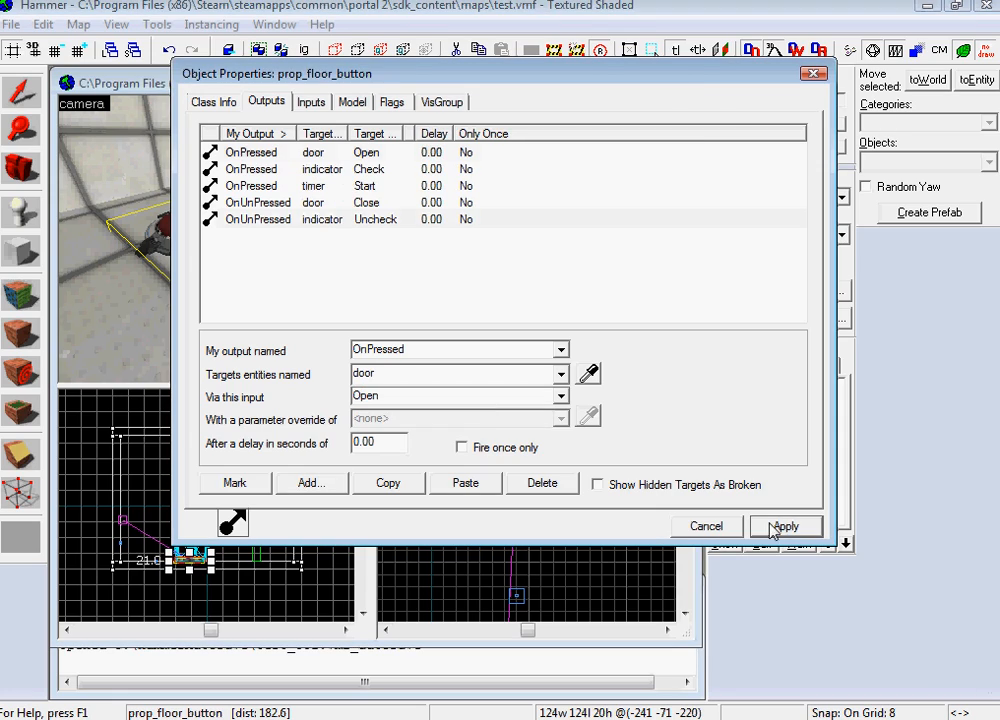